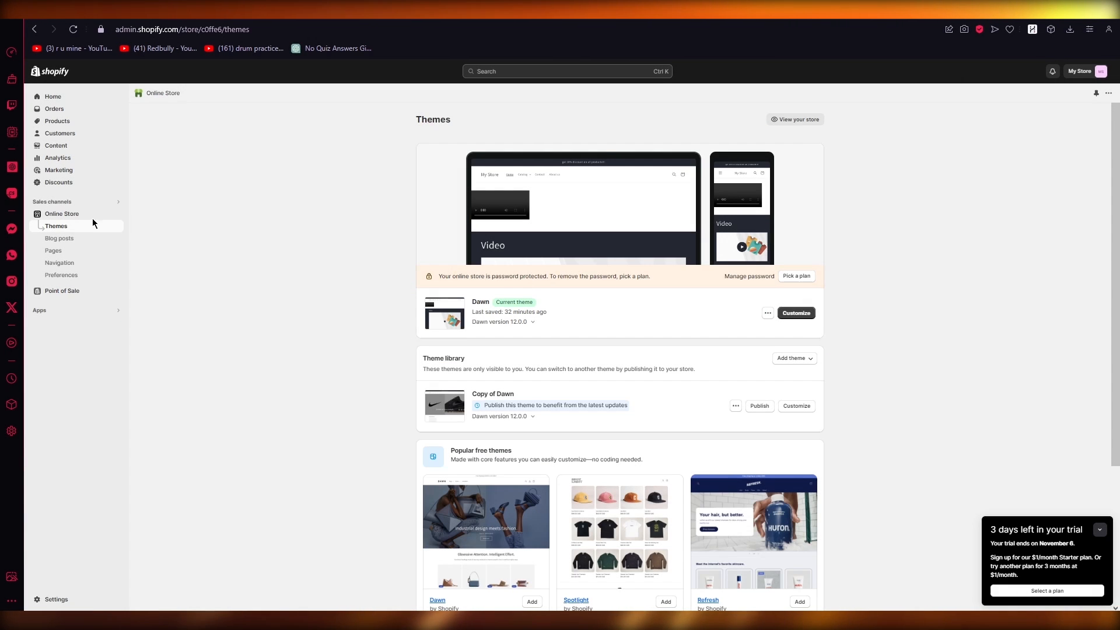
{"action": "mouse_move", "coordinate": [56, 109]}
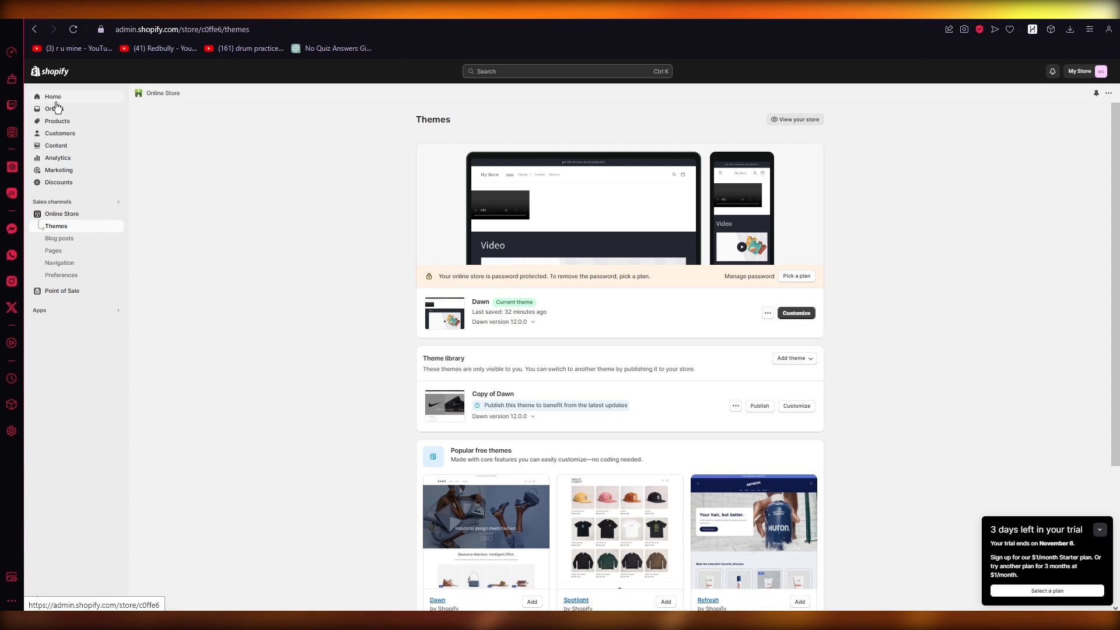
Switch from the themes page to the admin Home page showing the setup guide.
{"action": "left_click", "coordinate": [52, 96]}
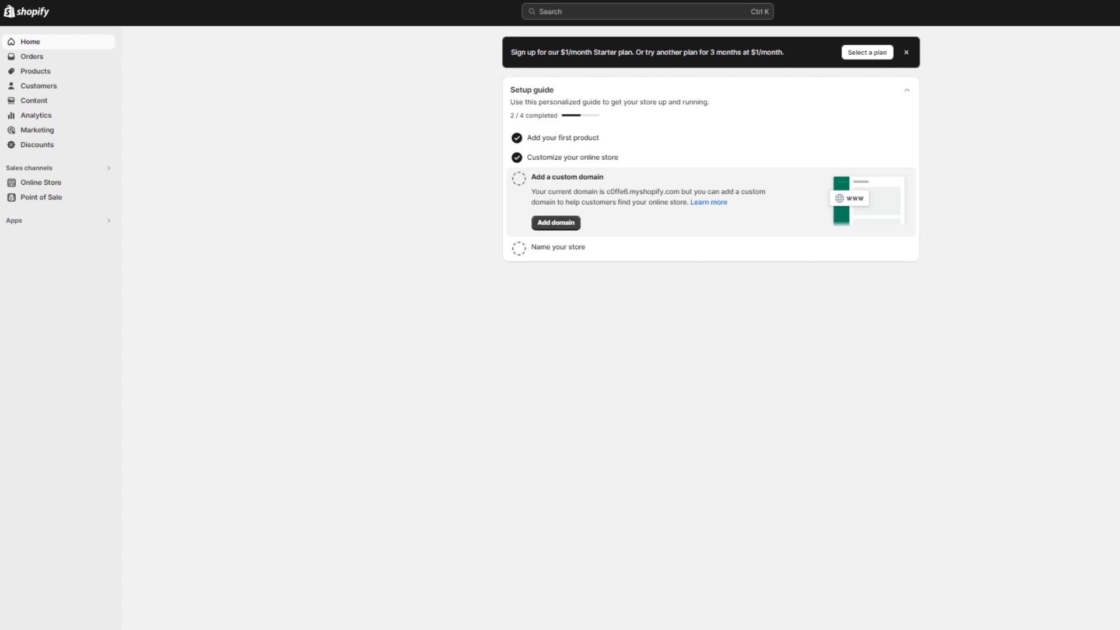
{"action": "mouse_move", "coordinate": [986, 449]}
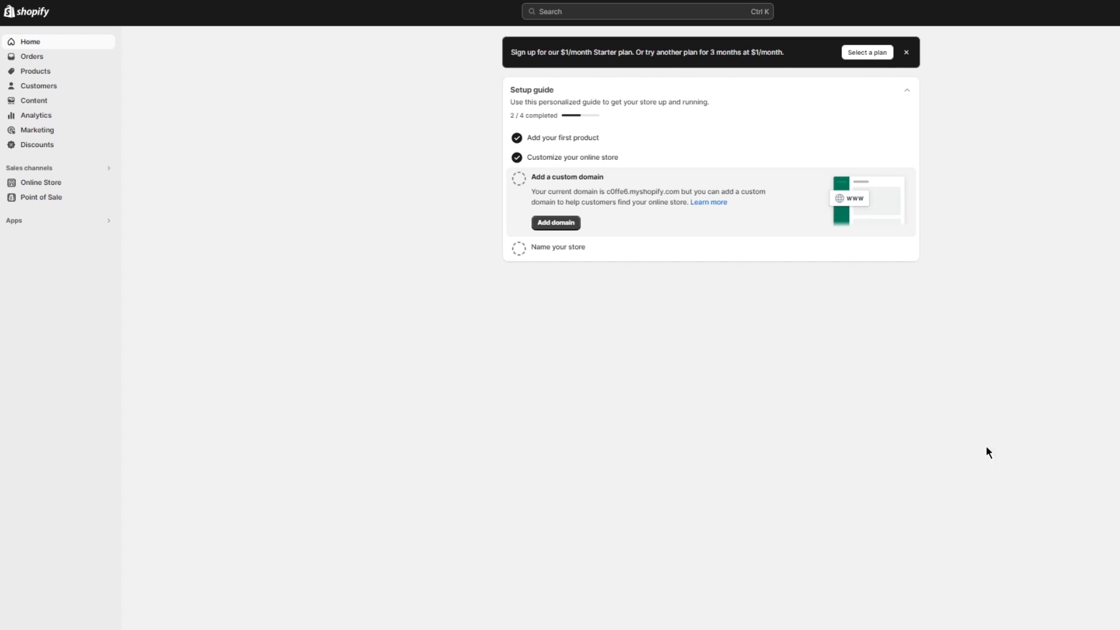
{"action": "mouse_move", "coordinate": [536, 381]}
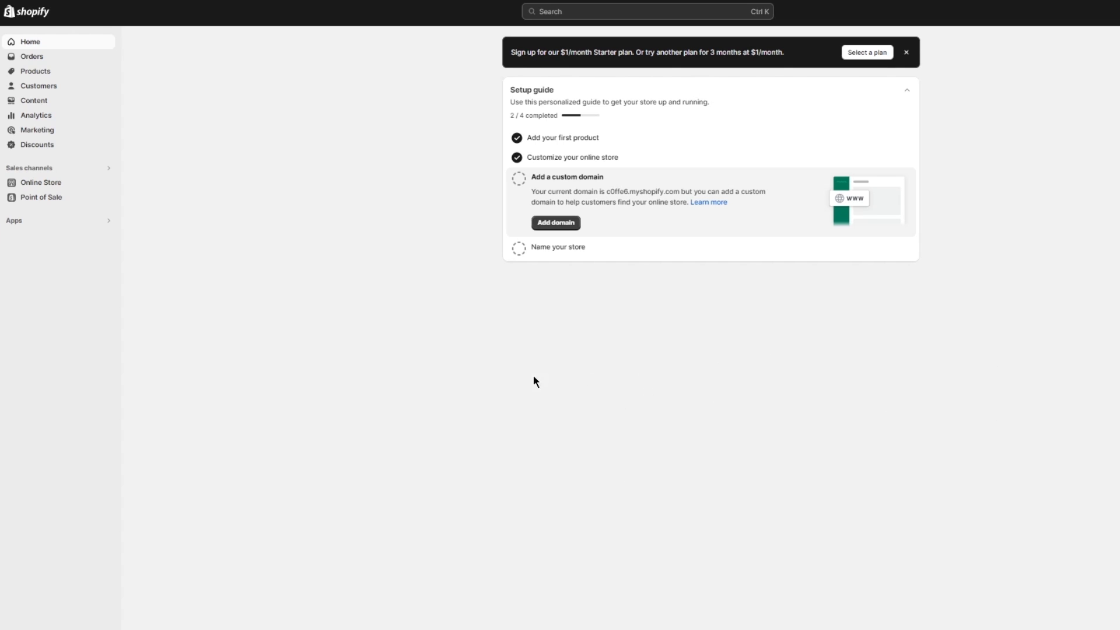
Pass through Online Store themes to Products and start a new product form.
{"action": "left_click", "coordinate": [42, 182]}
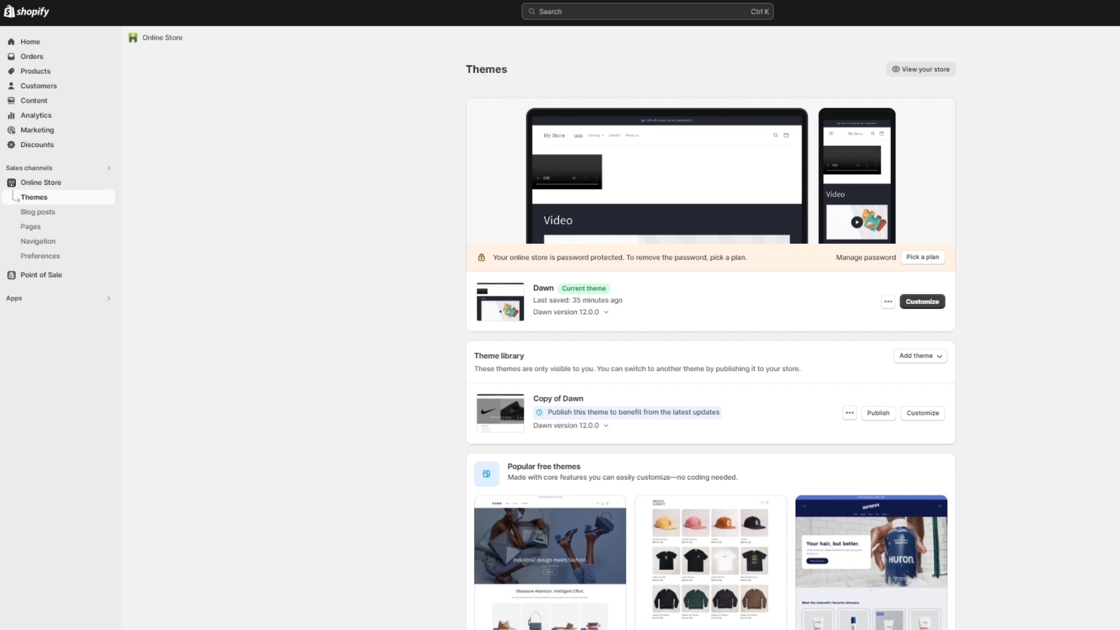
{"action": "left_click", "coordinate": [35, 70]}
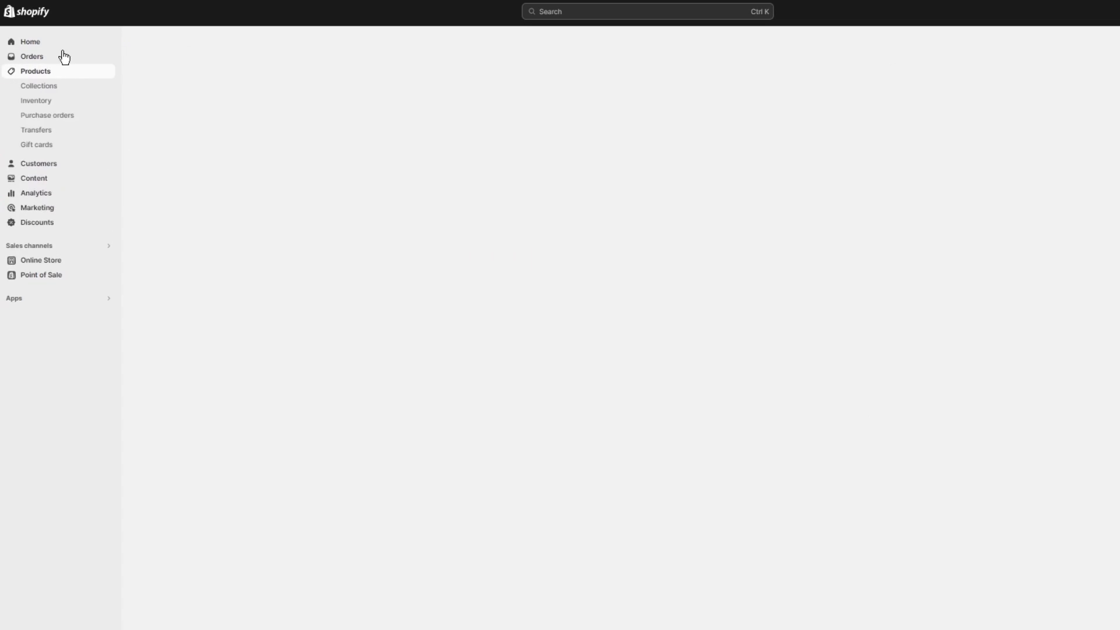
{"action": "mouse_move", "coordinate": [630, 223]}
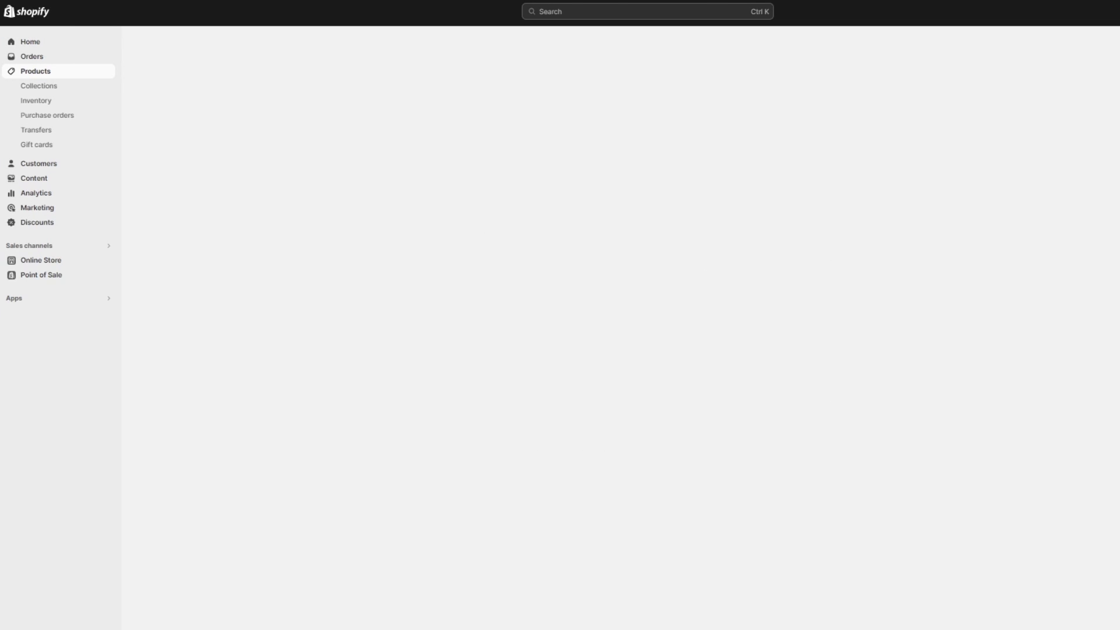
{"action": "left_click", "coordinate": [35, 70]}
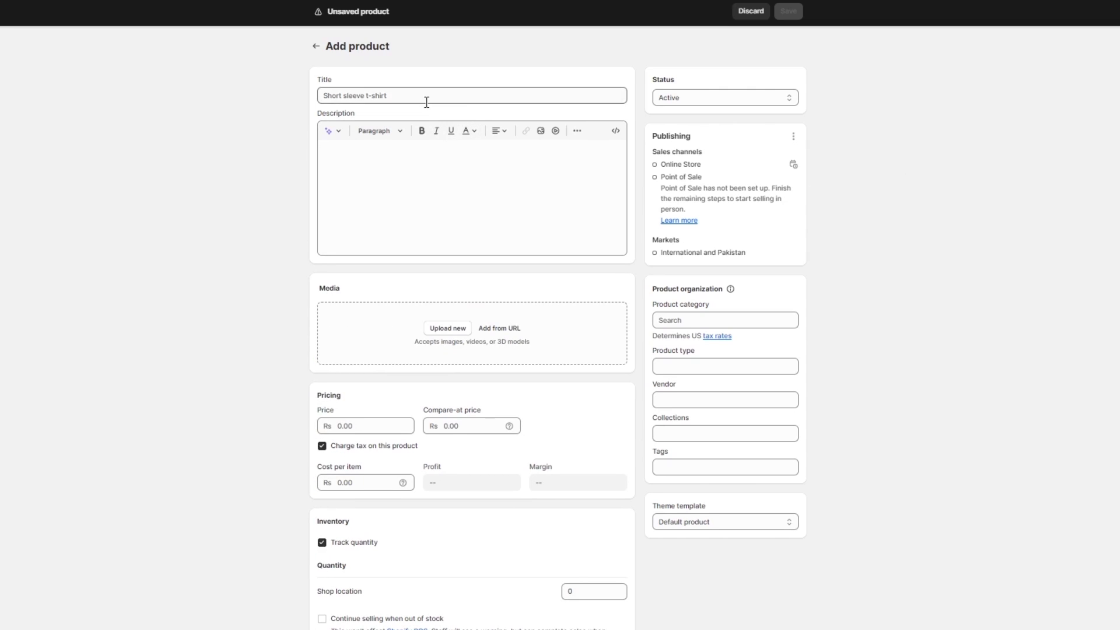
Save a new product titled 'nbvnbctrs54w' and return to the products list.
{"action": "left_click", "coordinate": [427, 95]}
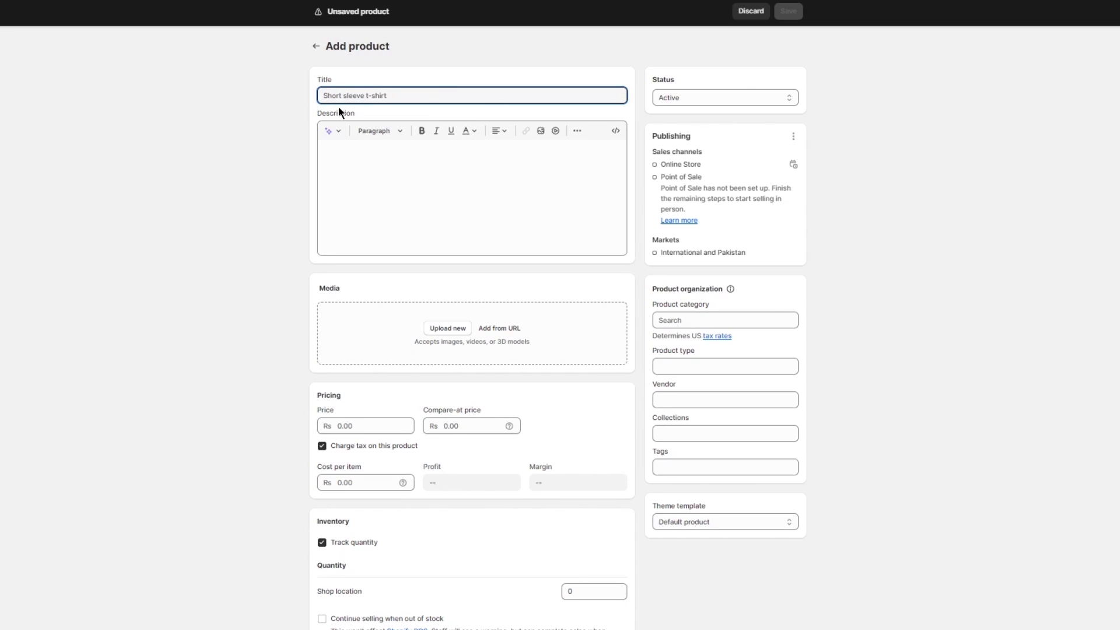
{"action": "type", "text": "nbvnbctrs54w"}
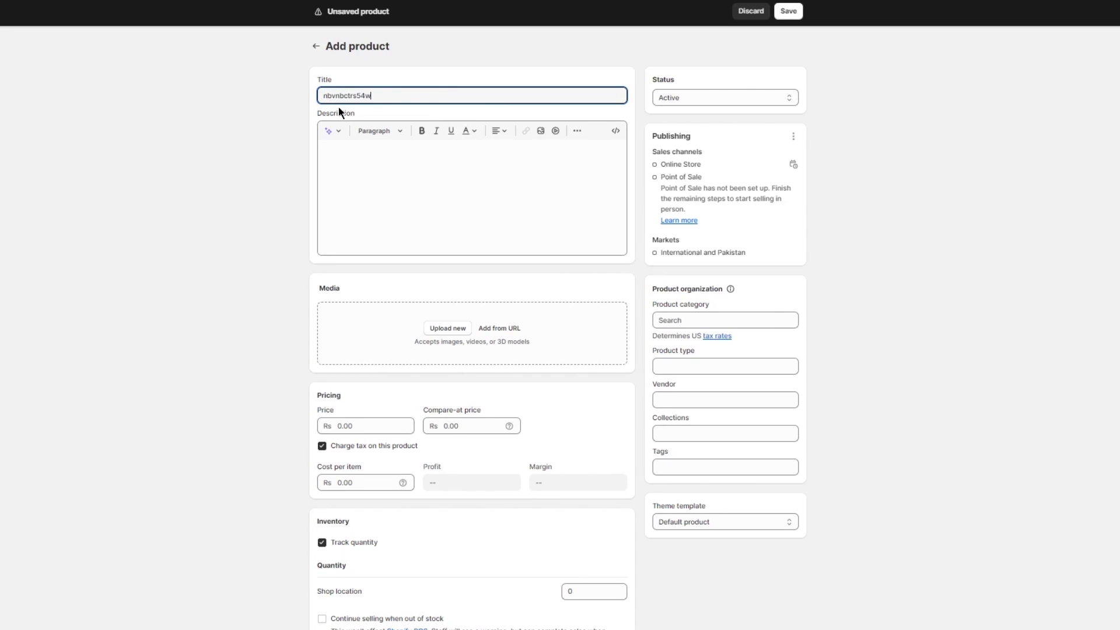
{"action": "scroll", "scroll_direction": "down", "scroll_amount": 3}
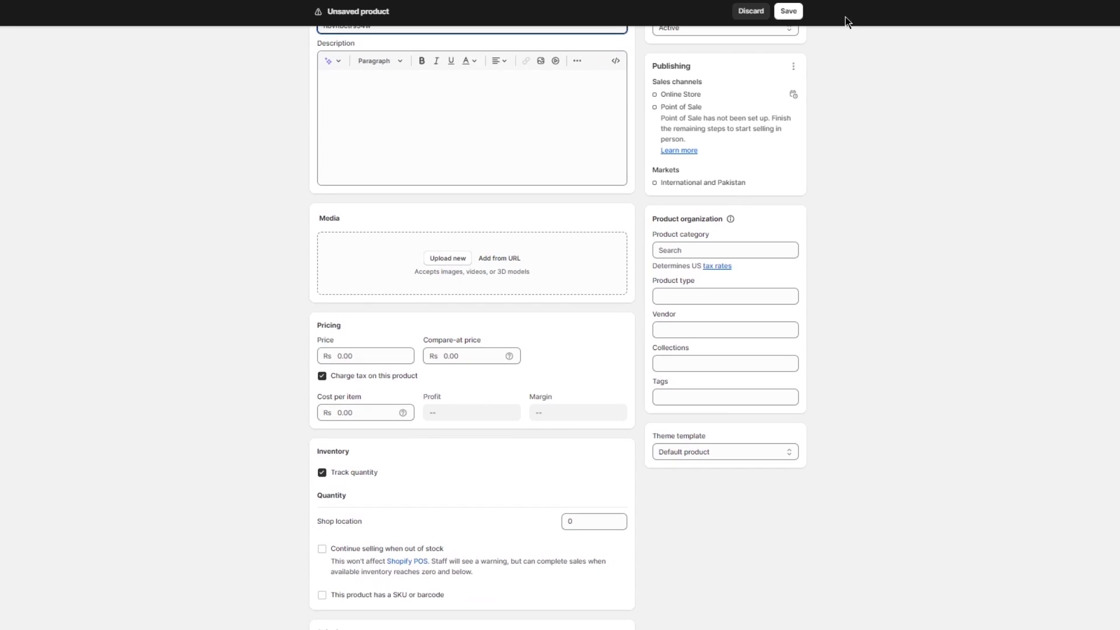
{"action": "scroll", "scroll_direction": "down", "scroll_amount": 3}
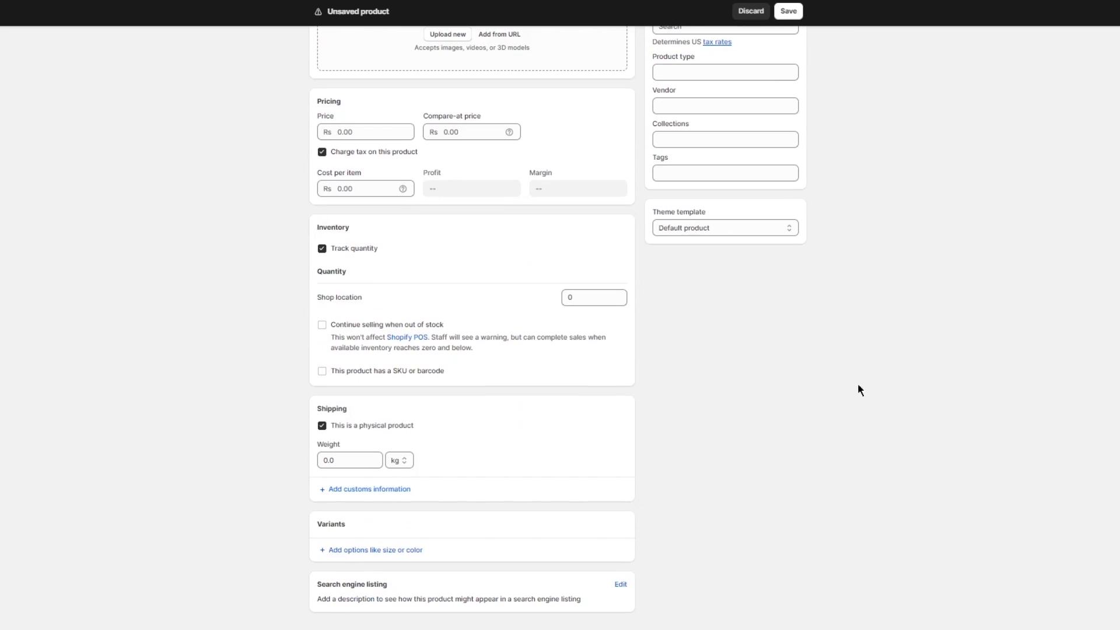
{"action": "left_click", "coordinate": [791, 12]}
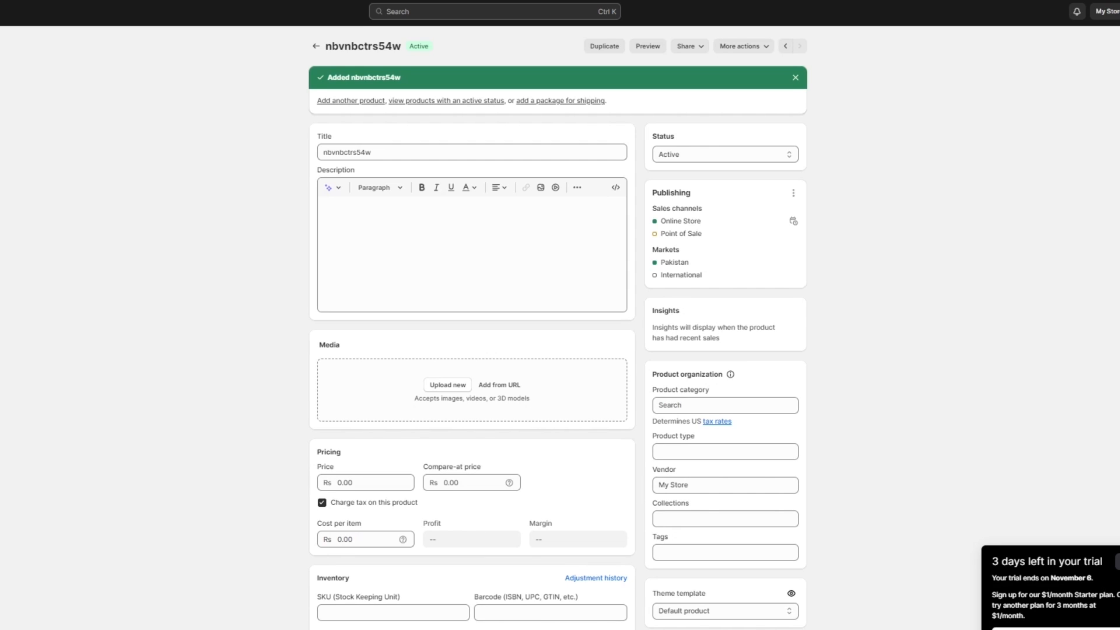
{"action": "mouse_move", "coordinate": [482, 167]}
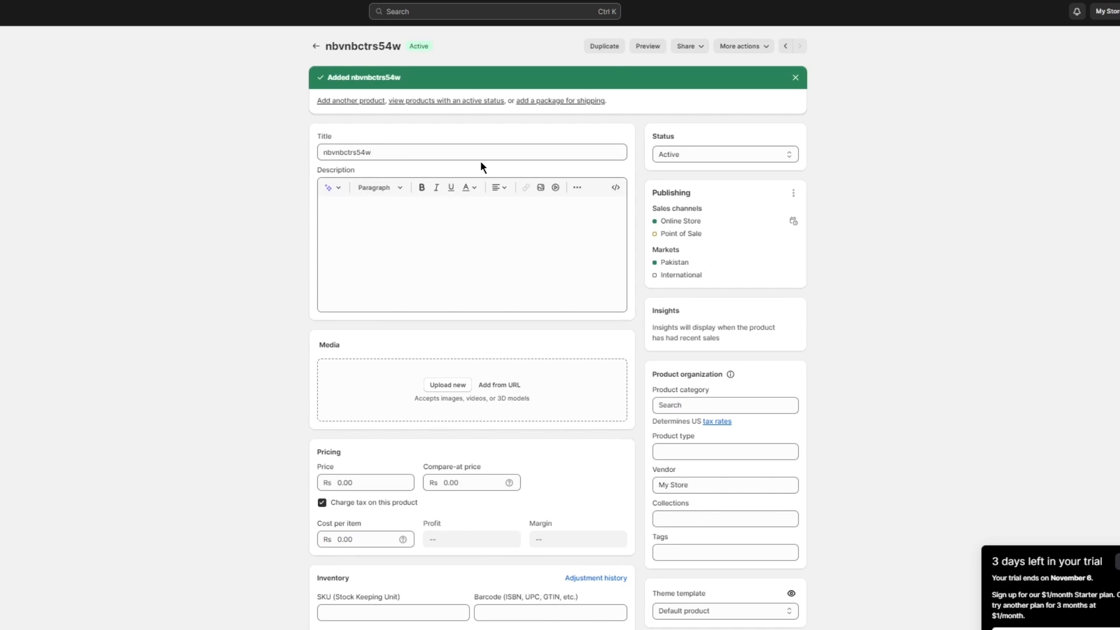
{"action": "mouse_move", "coordinate": [795, 78]}
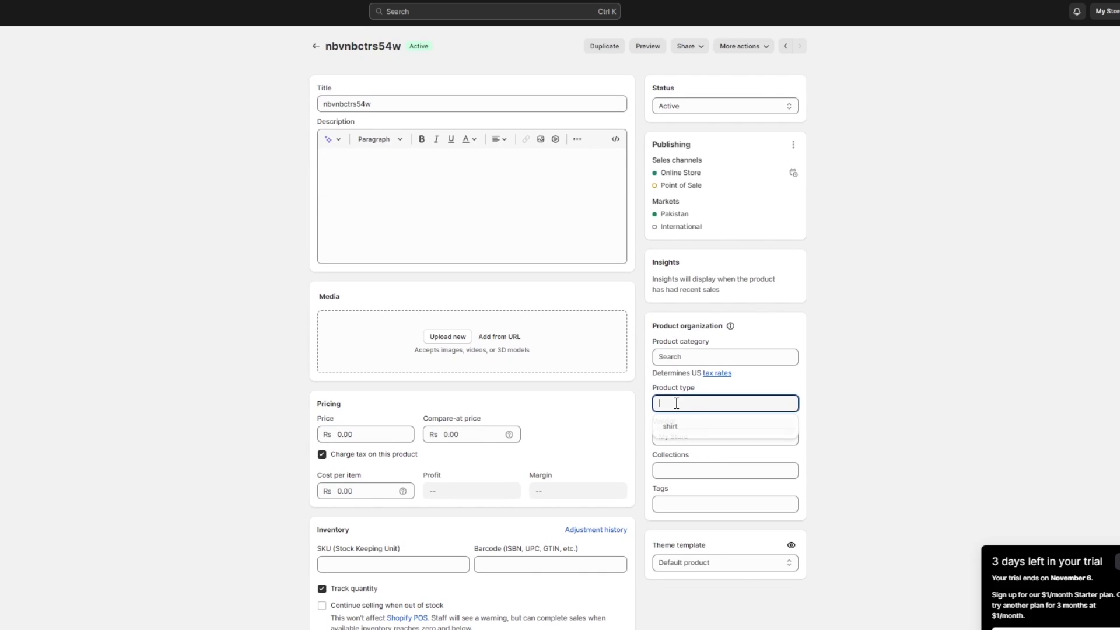
{"action": "left_click", "coordinate": [501, 76]}
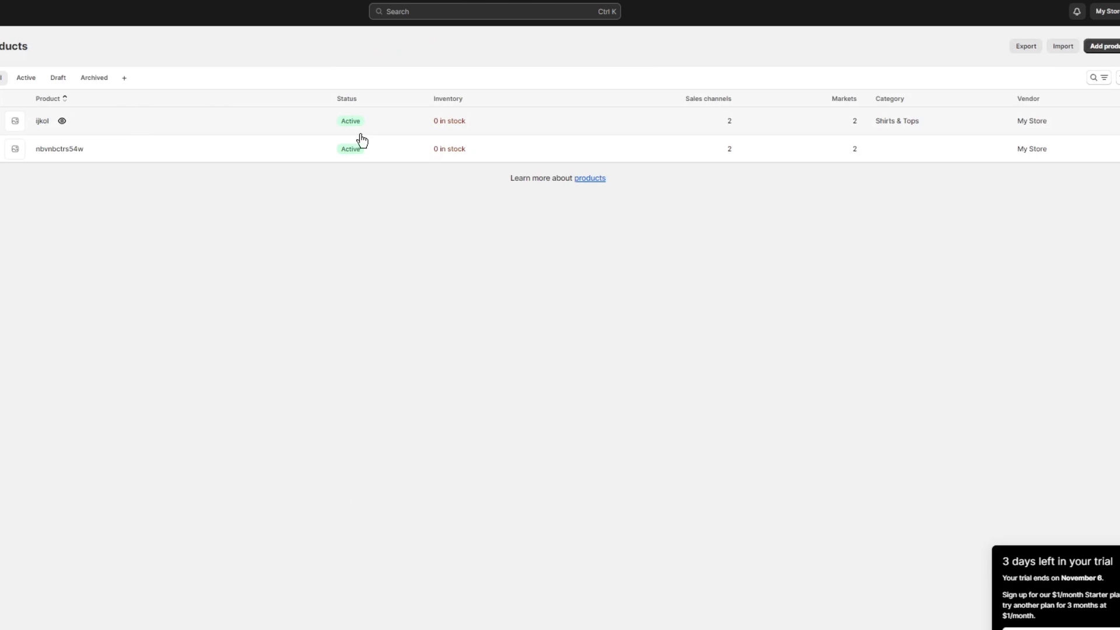
{"action": "mouse_move", "coordinate": [475, 125]}
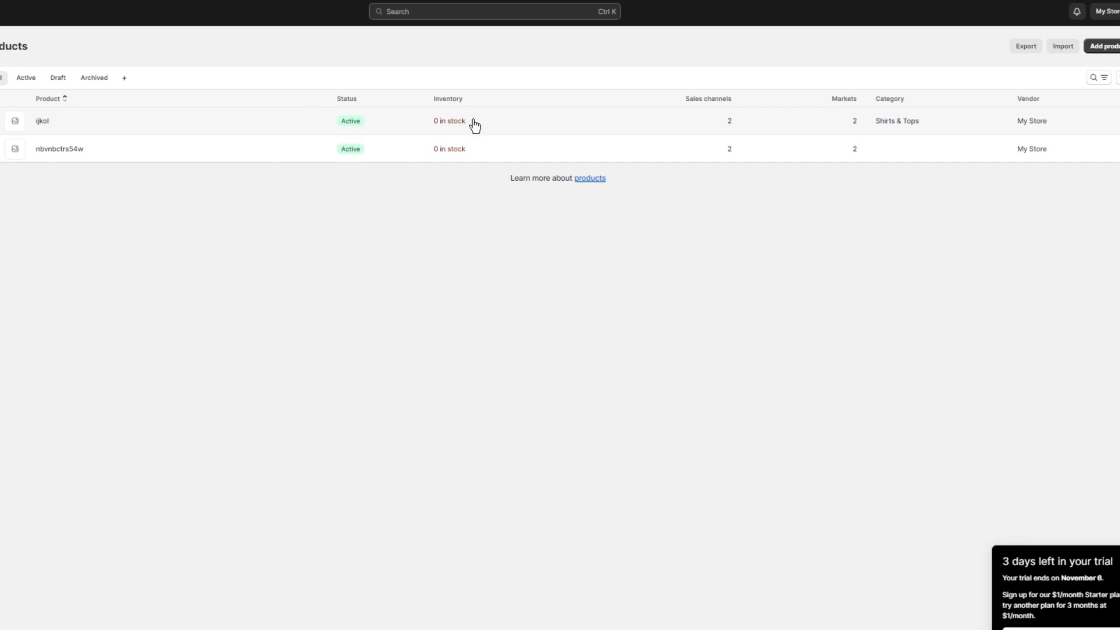
Give ijkol price 786876 and compare-at price 9090909, then save.
{"action": "left_click", "coordinate": [41, 121]}
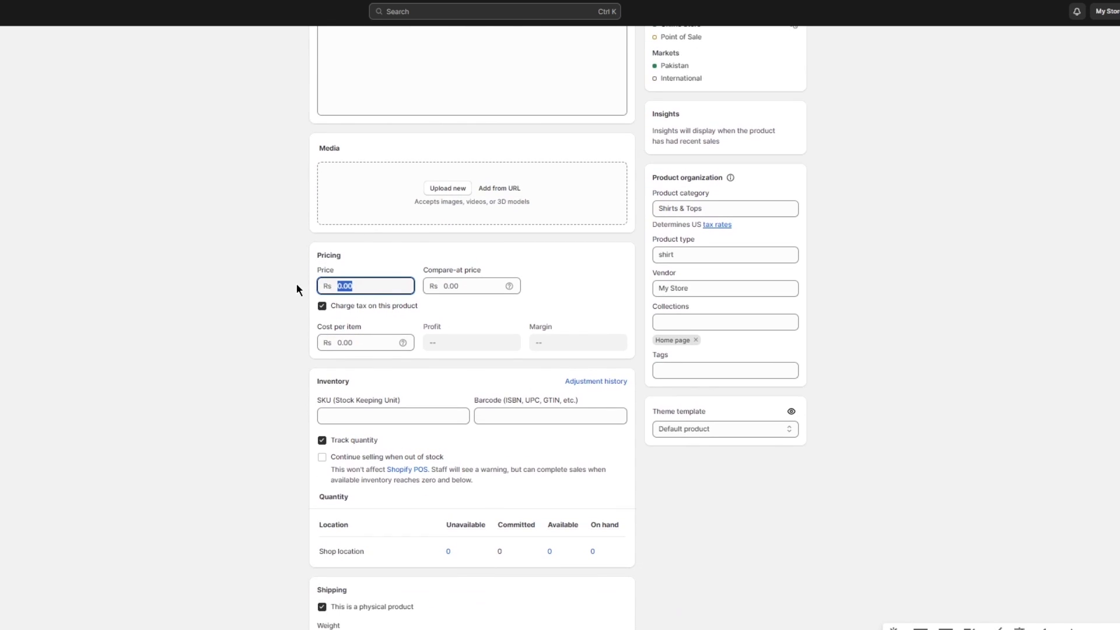
{"action": "type", "text": "786876"}
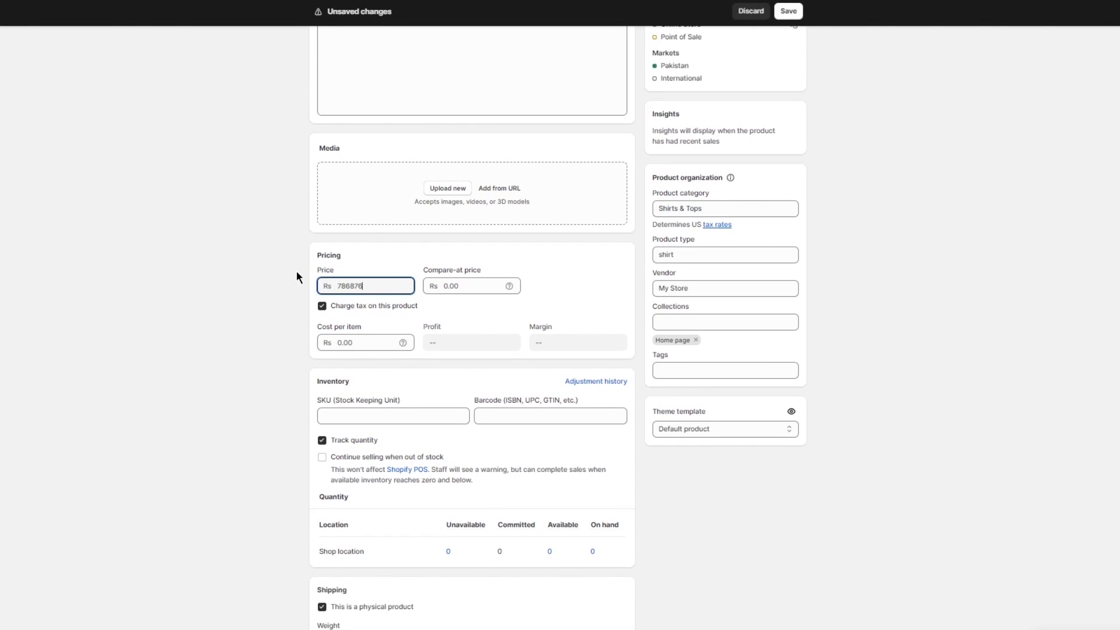
{"action": "left_click", "coordinate": [471, 286]}
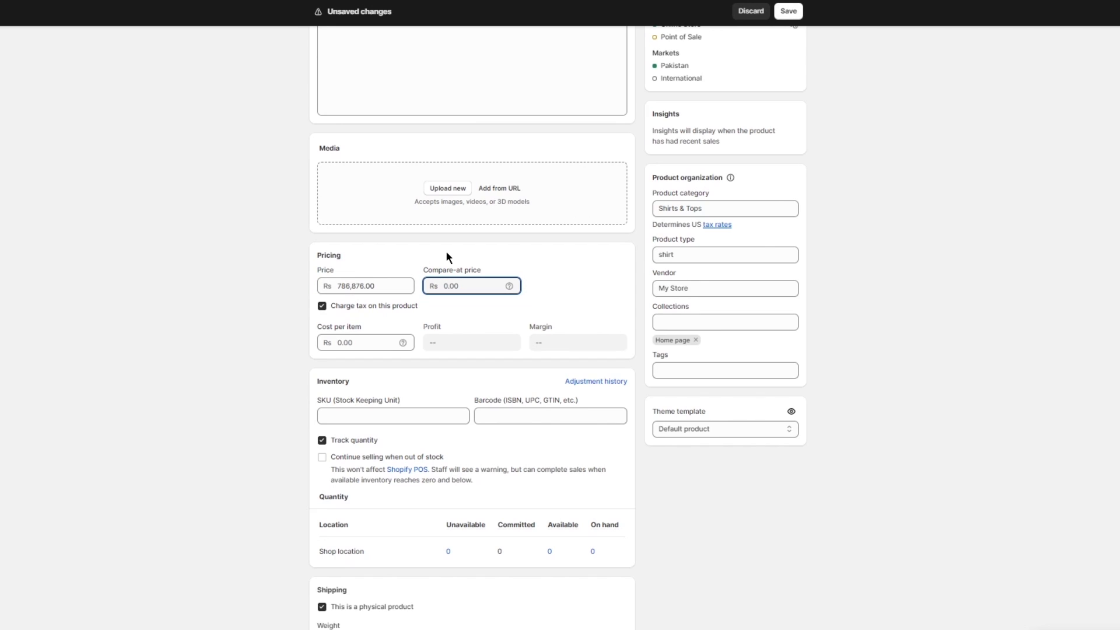
{"action": "type", "text": "9090909"}
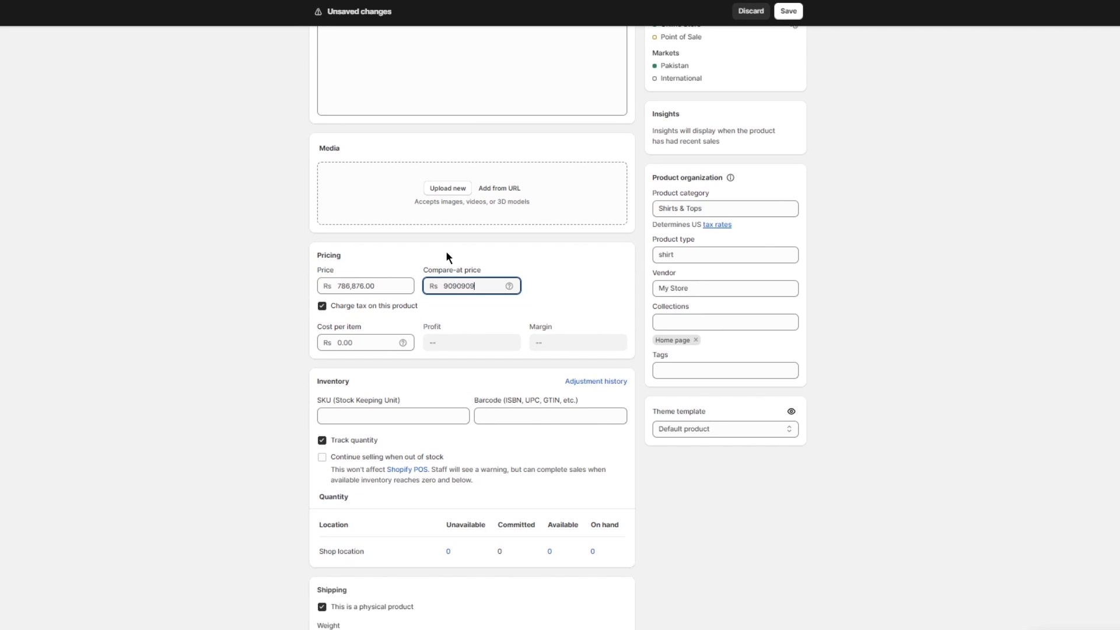
{"action": "scroll", "scroll_direction": "down", "scroll_amount": 3}
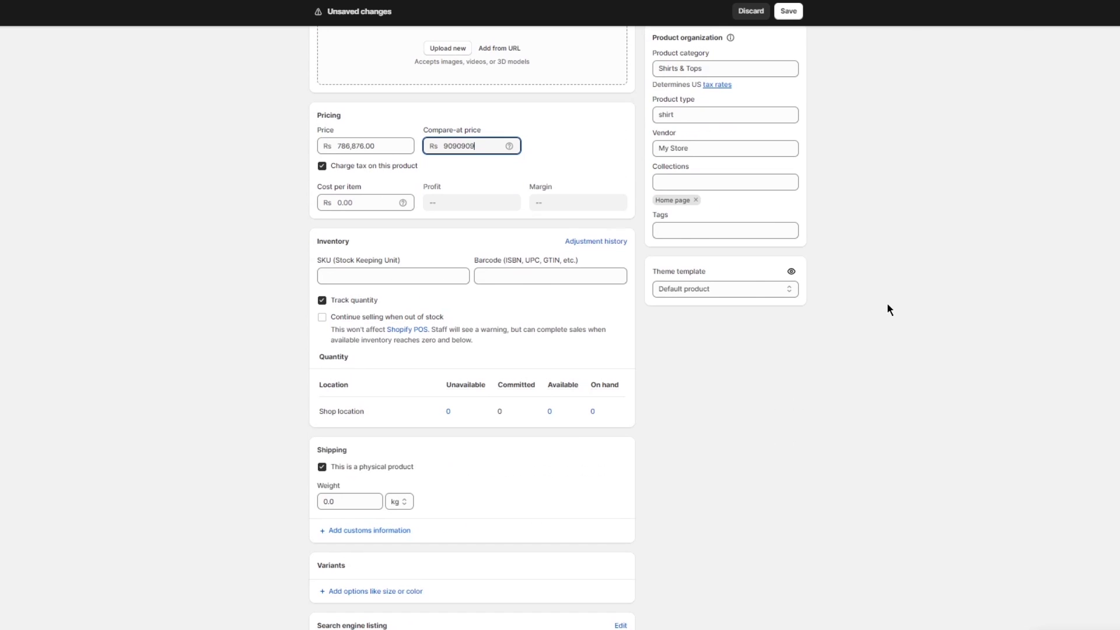
{"action": "left_click", "coordinate": [789, 11]}
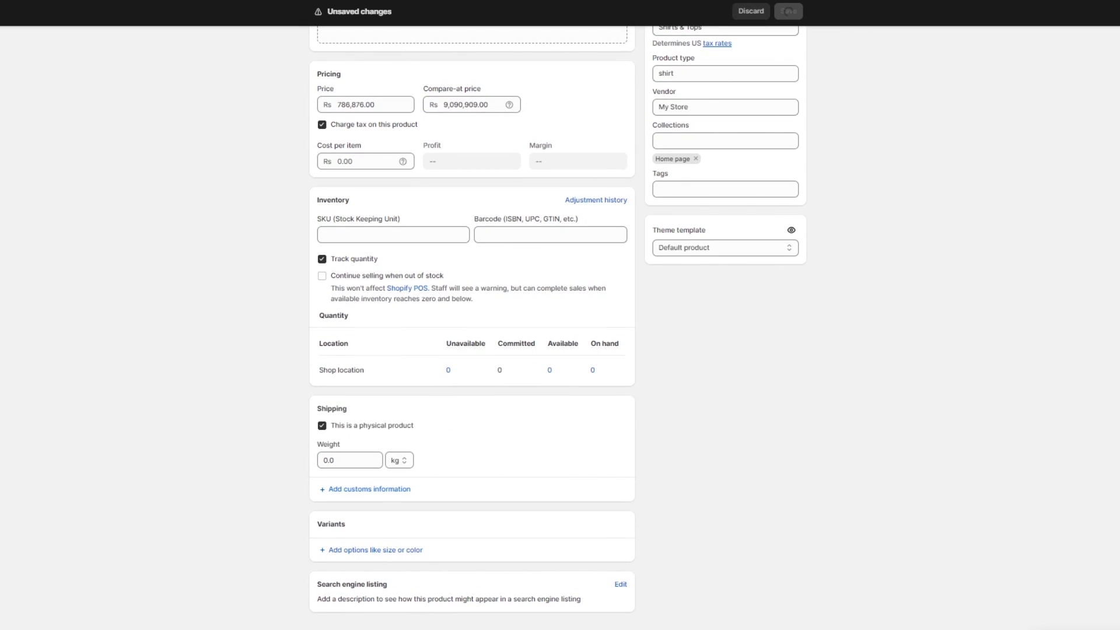
{"action": "scroll", "scroll_direction": "up", "scroll_amount": 3}
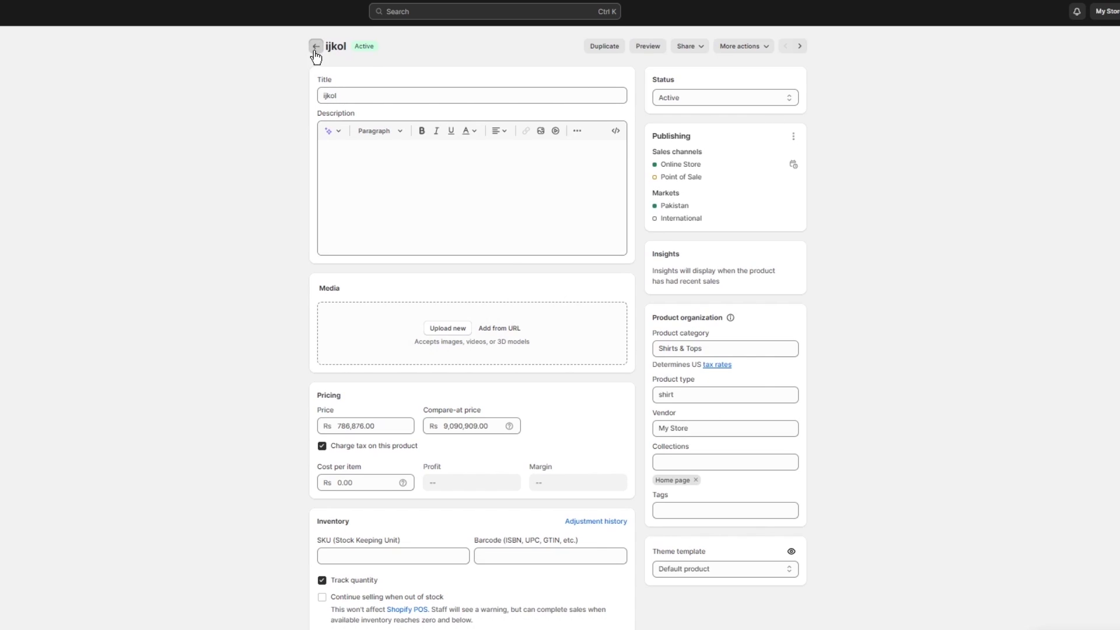
Open nbvnbctrs54w and save it with a 6,000 price and 13,000 compare-at price.
{"action": "left_click", "coordinate": [316, 47]}
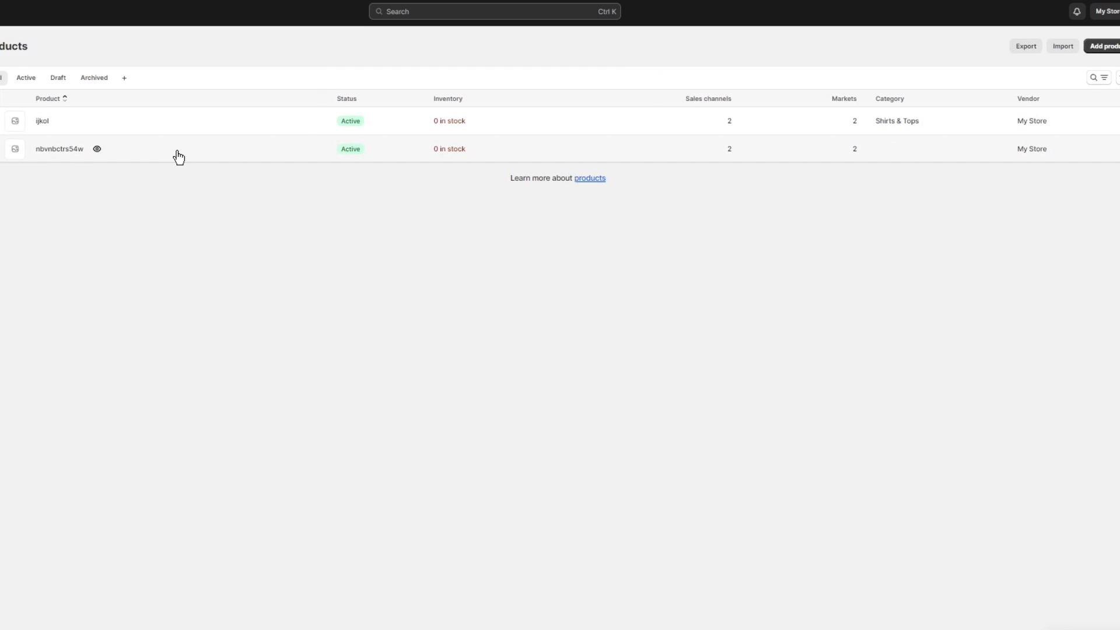
{"action": "left_click", "coordinate": [57, 149]}
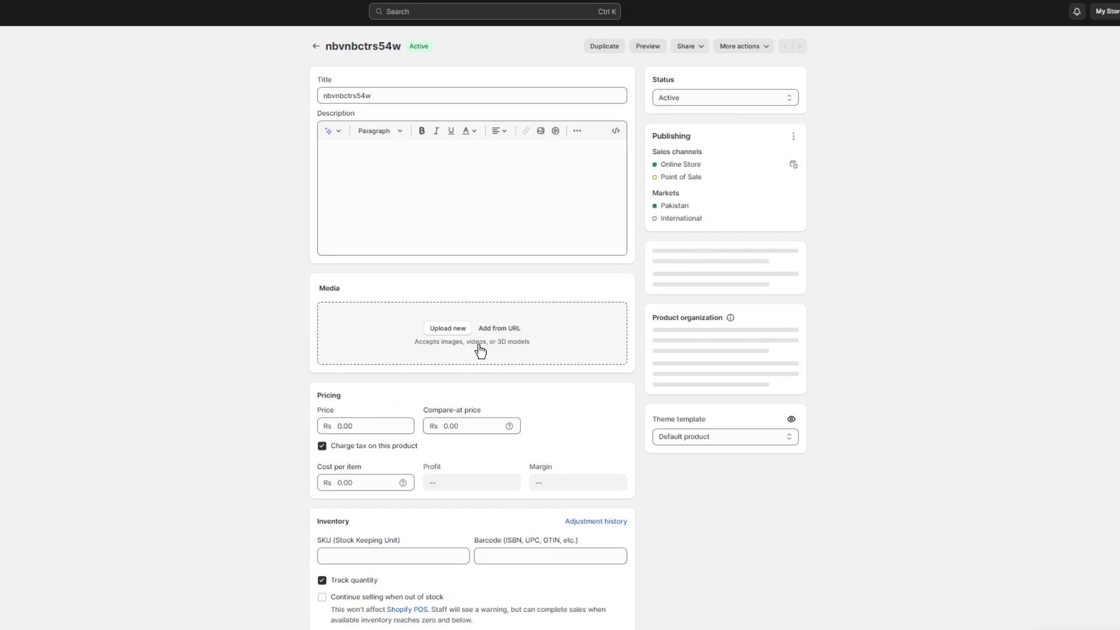
{"action": "left_click", "coordinate": [365, 426]}
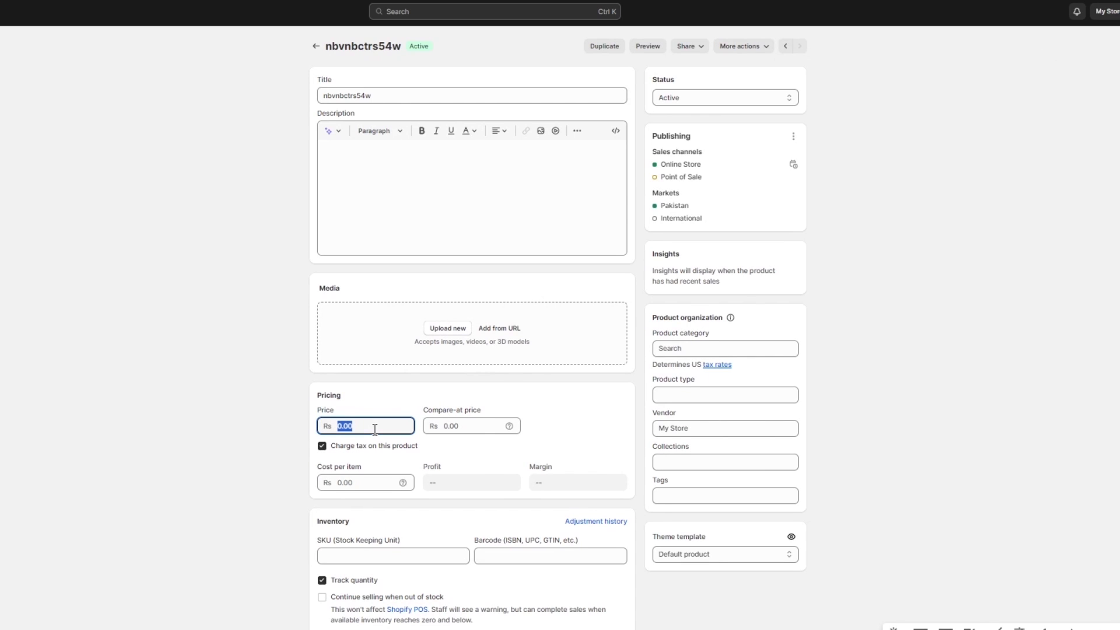
{"action": "type", "text": "6000"}
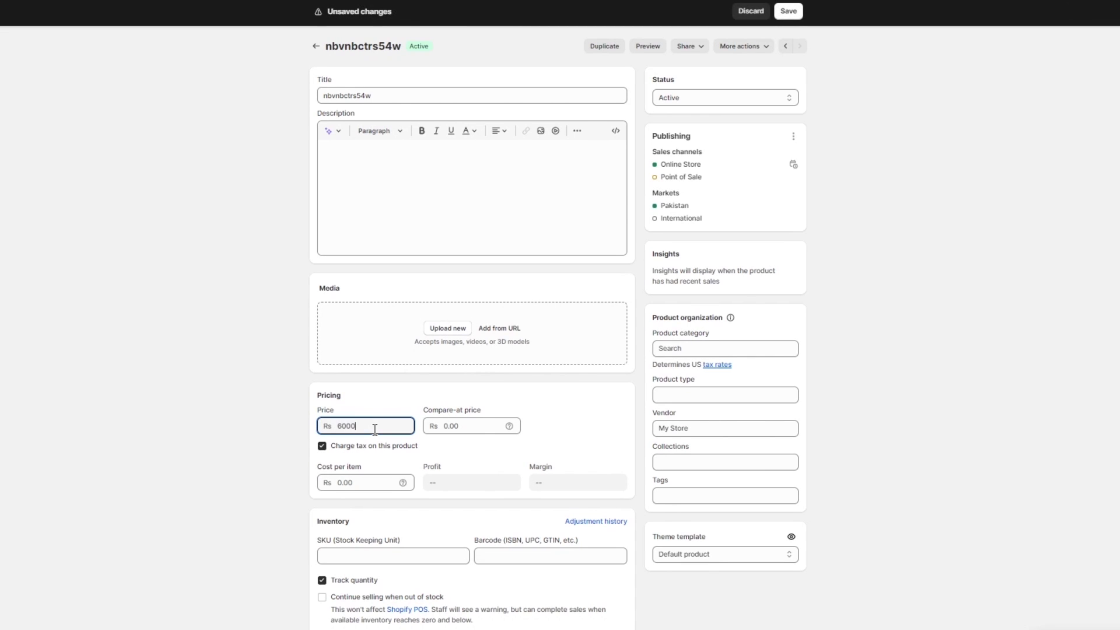
{"action": "left_click", "coordinate": [469, 426]}
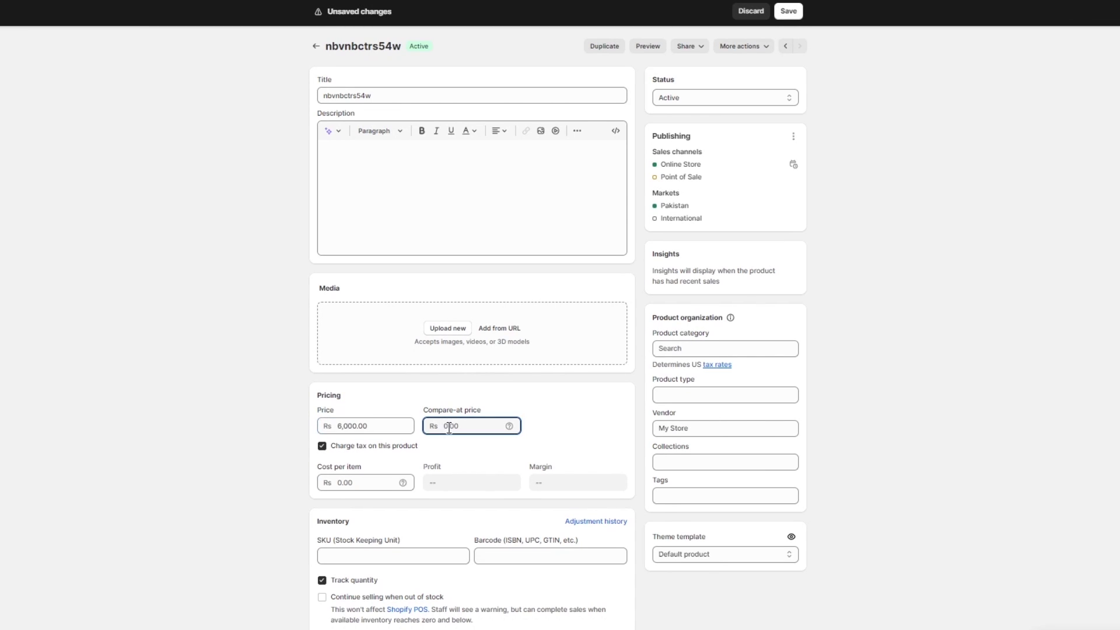
{"action": "type", "text": "17000"}
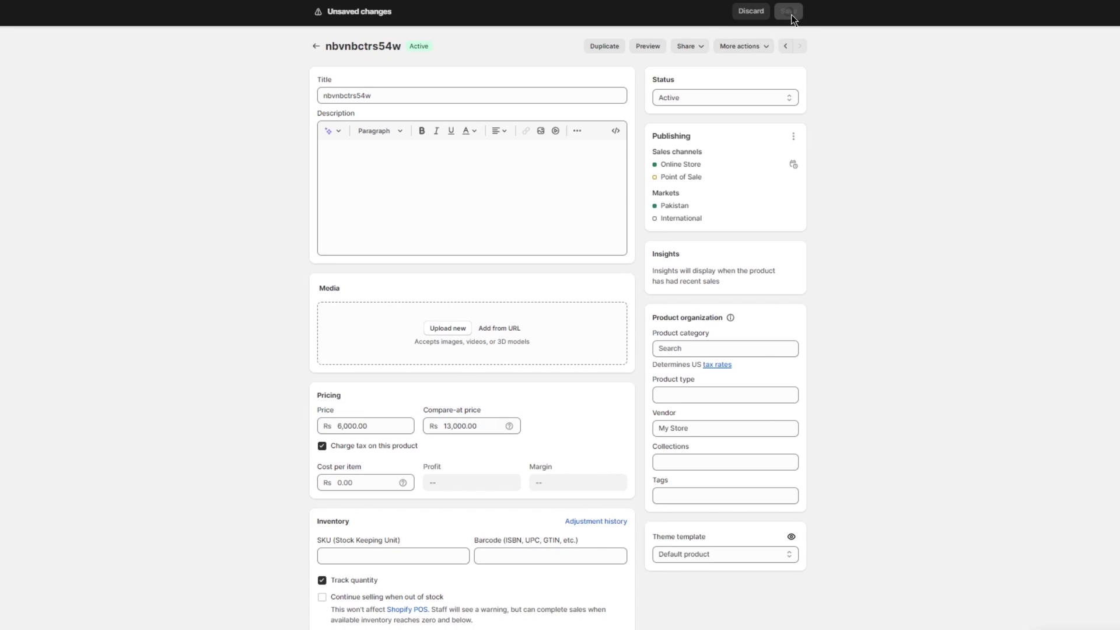
{"action": "left_click", "coordinate": [790, 11]}
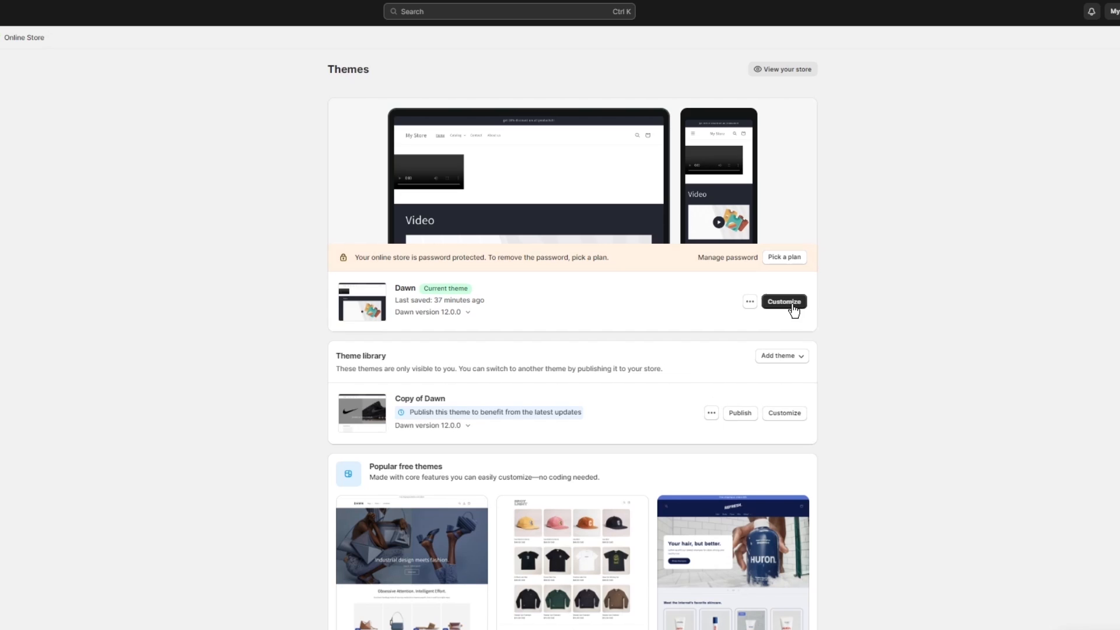
{"action": "mouse_move", "coordinate": [707, 298]}
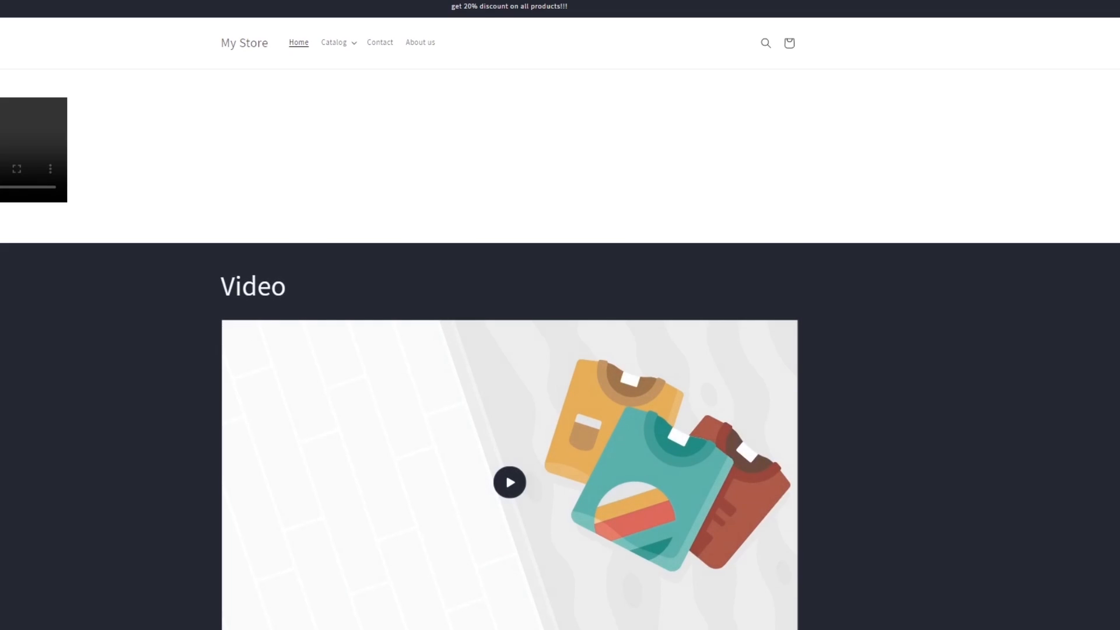
{"action": "mouse_move", "coordinate": [130, 156]}
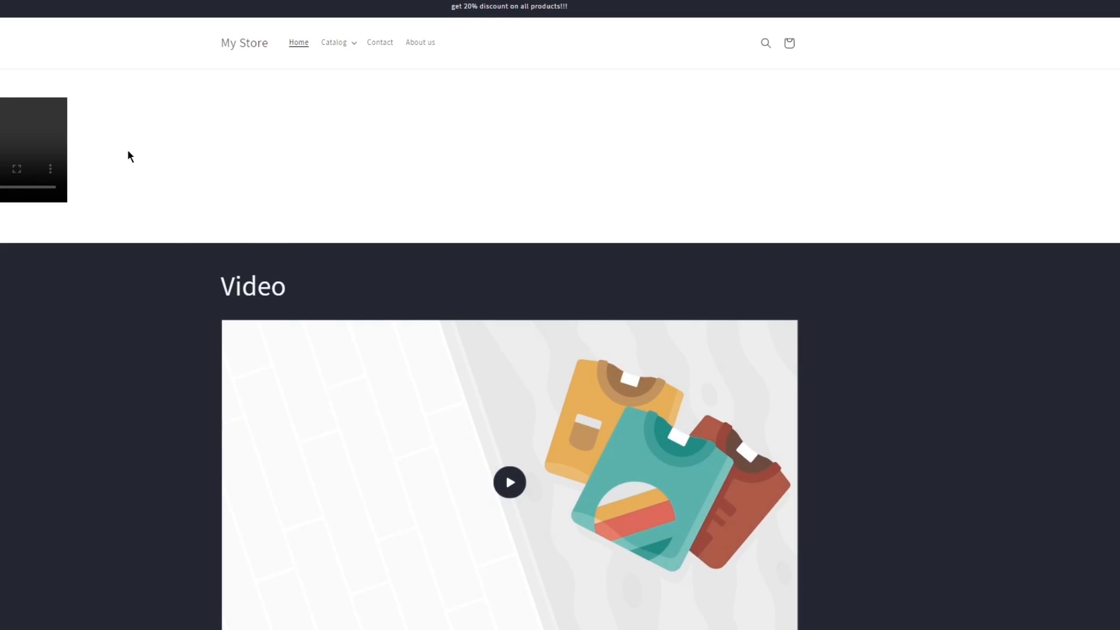
{"action": "mouse_move", "coordinate": [216, 248]}
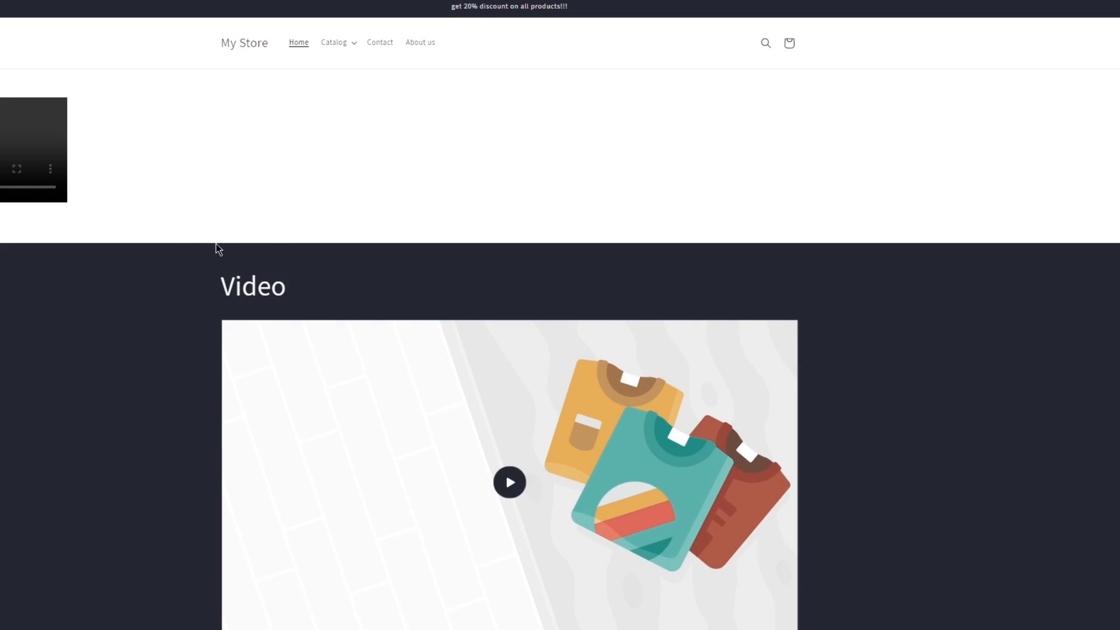
Scroll the storefront to Featured products to check the 6,000 and struck-through 13,000 prices.
{"action": "scroll", "scroll_direction": "down", "scroll_amount": 3}
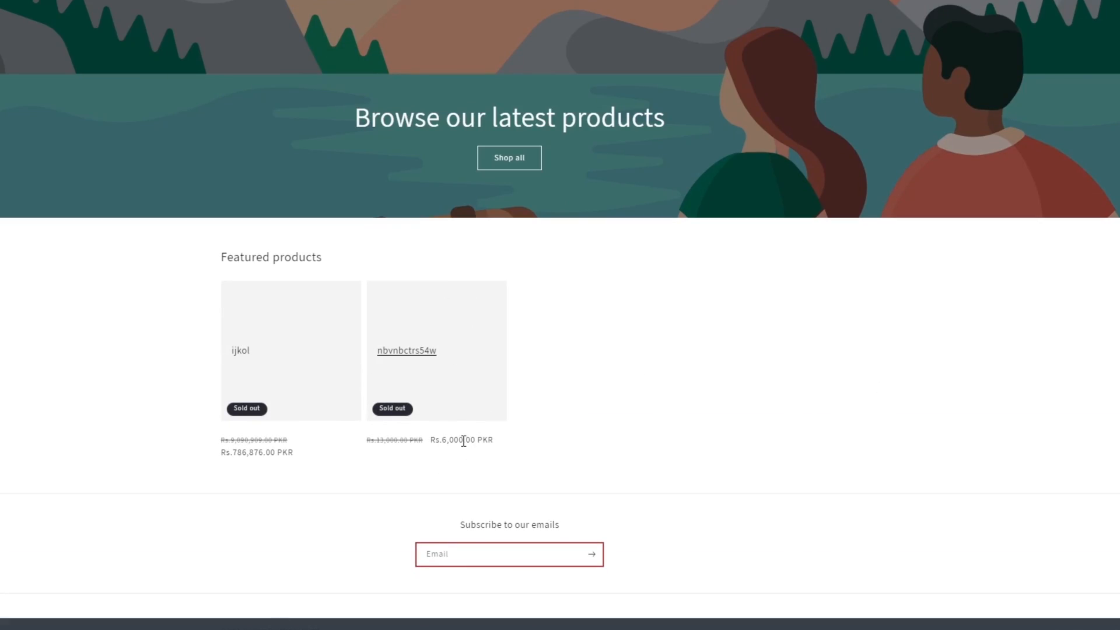
{"action": "mouse_move", "coordinate": [372, 470]}
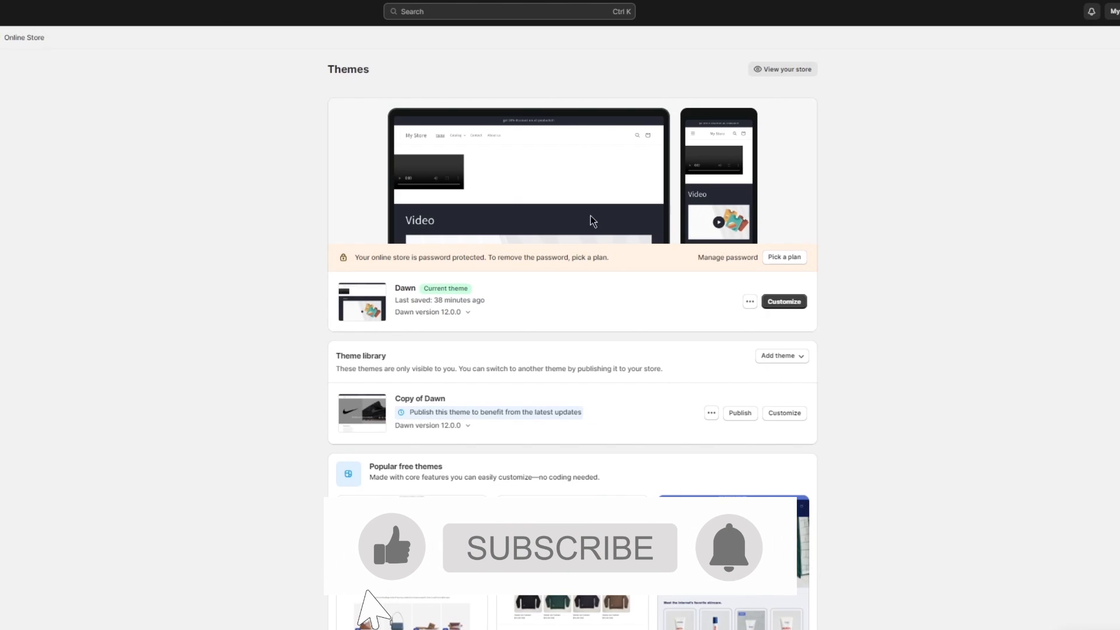
Choose Edit code from the Copy of Dawn theme's ••• menu.
{"action": "left_click", "coordinate": [560, 548]}
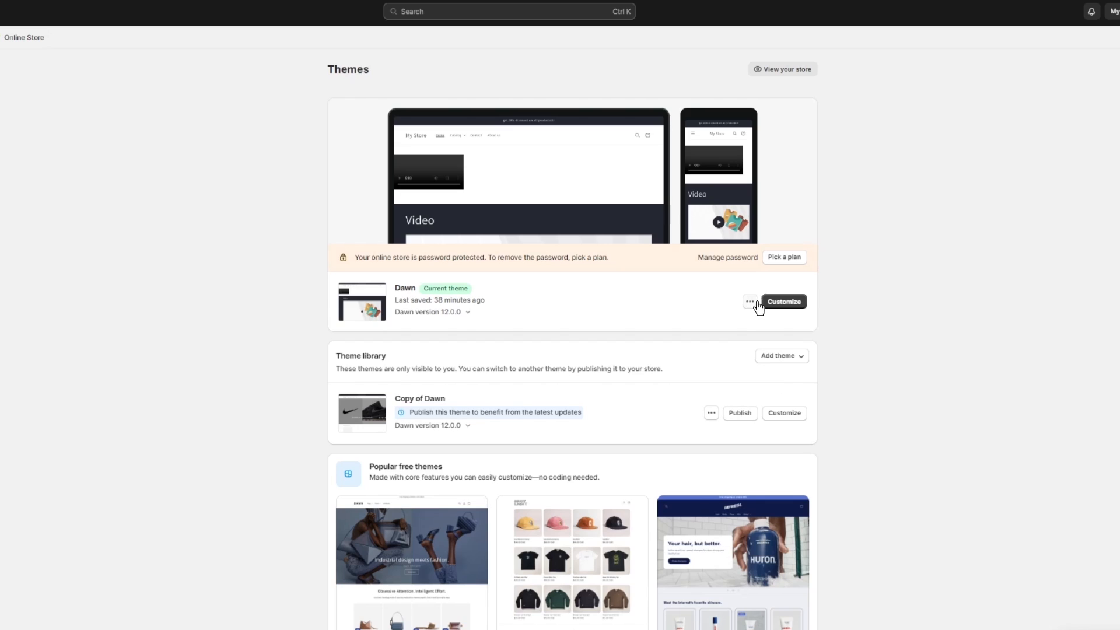
{"action": "mouse_move", "coordinate": [681, 327]}
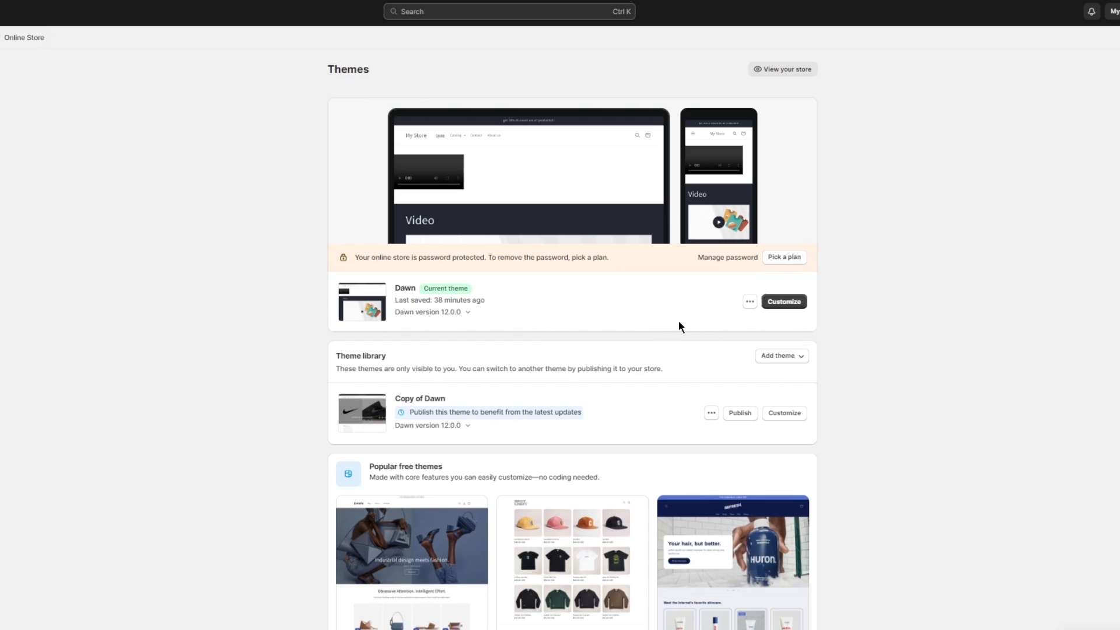
{"action": "mouse_move", "coordinate": [746, 343]}
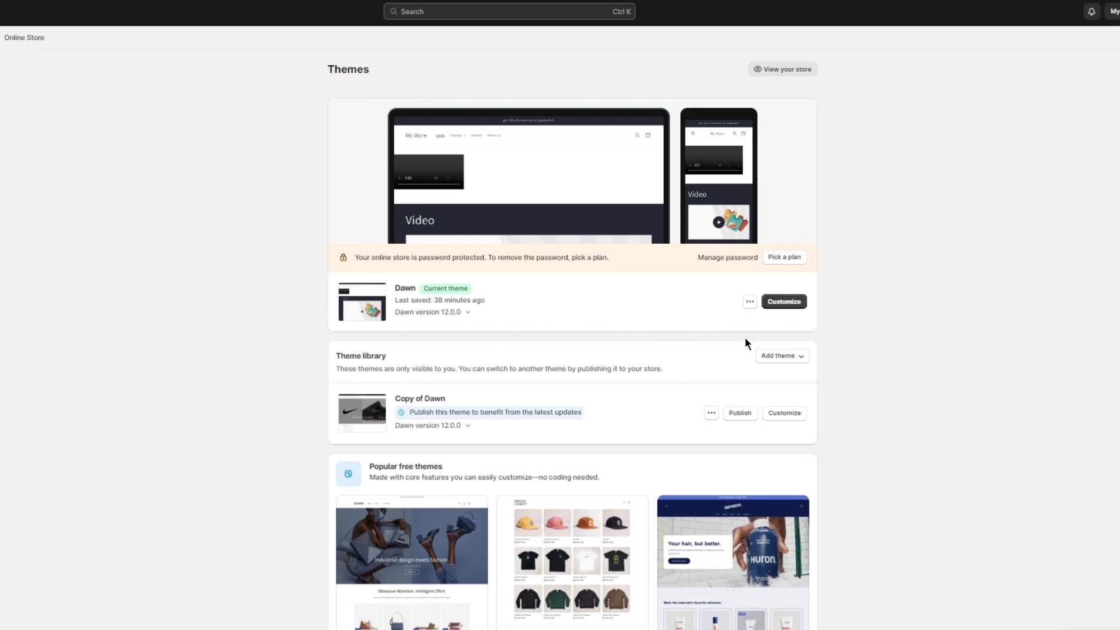
{"action": "left_click", "coordinate": [712, 413]}
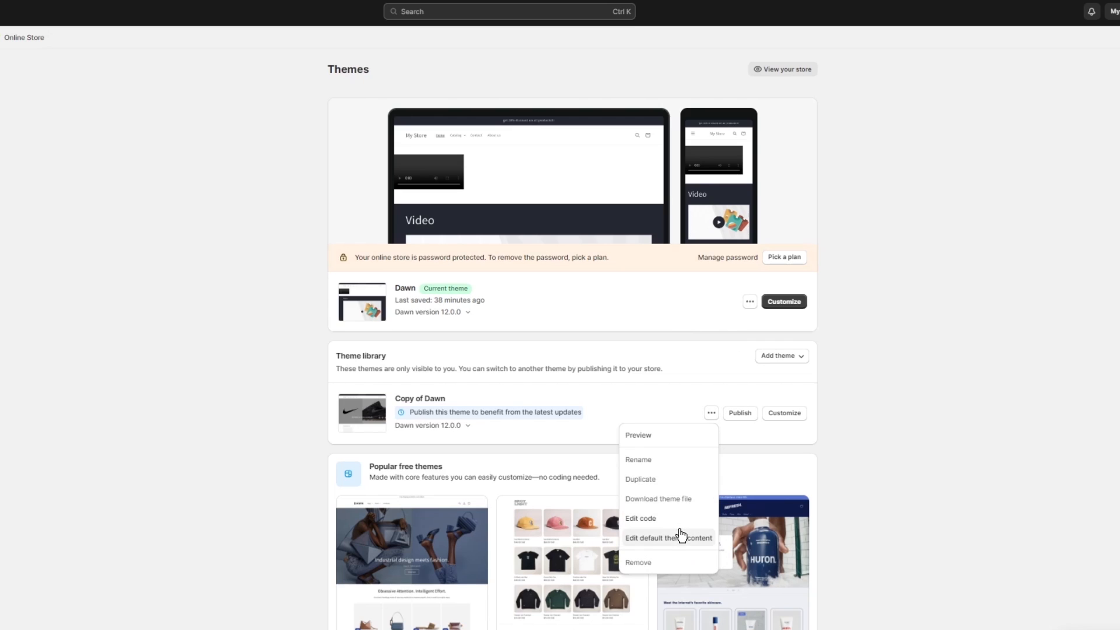
{"action": "left_click", "coordinate": [640, 518]}
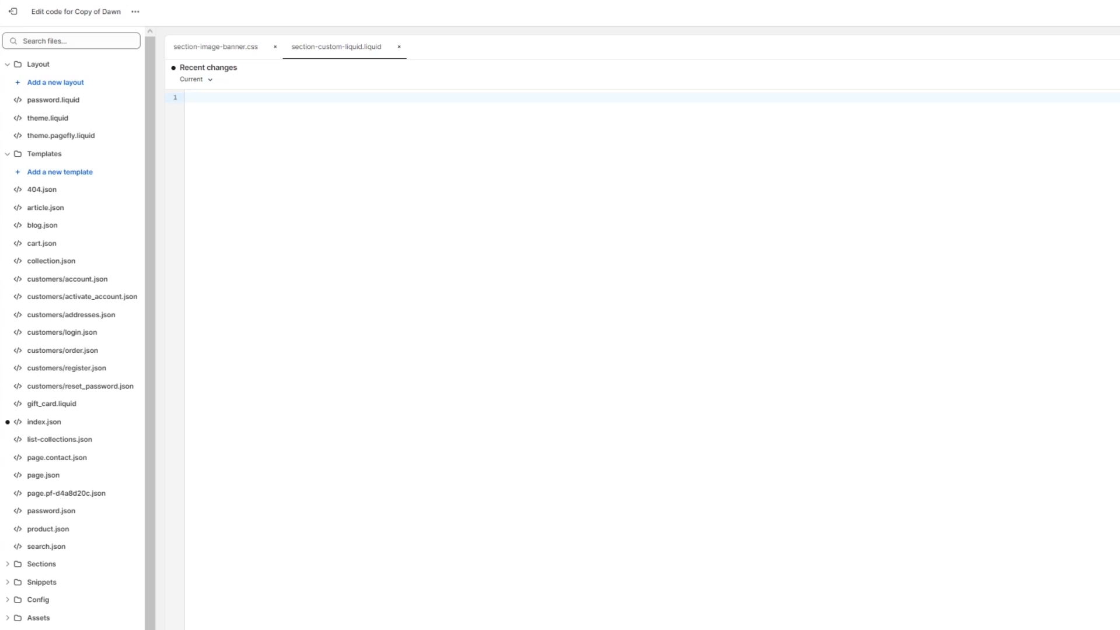
Search files for 'product-', expand Snippets, and start adding a new snippet.
{"action": "left_click", "coordinate": [70, 41]}
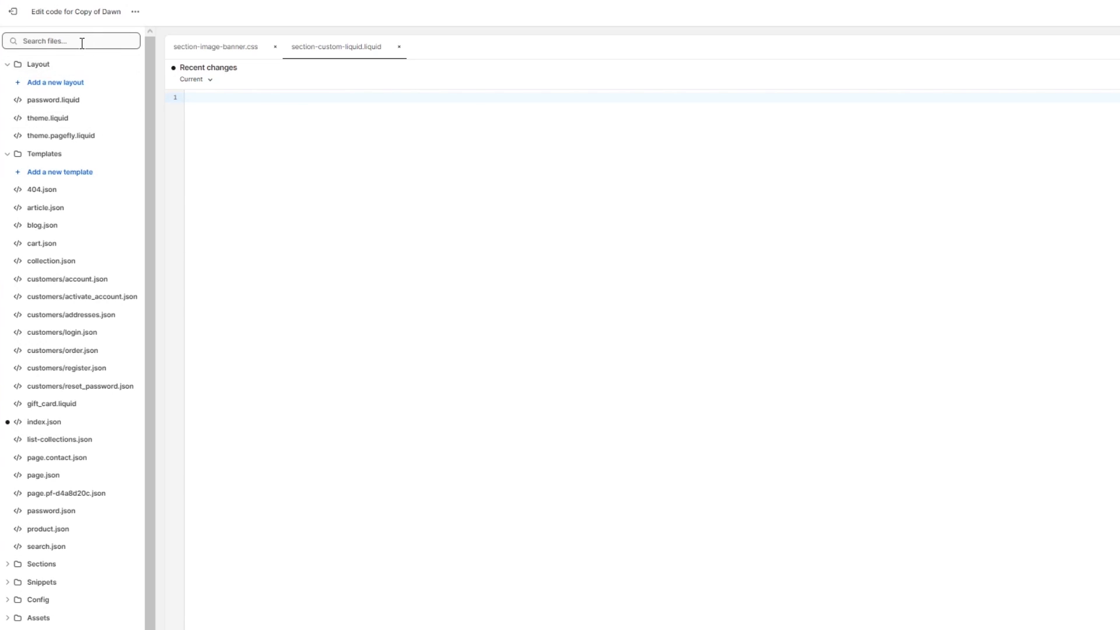
{"action": "type", "text": "p"}
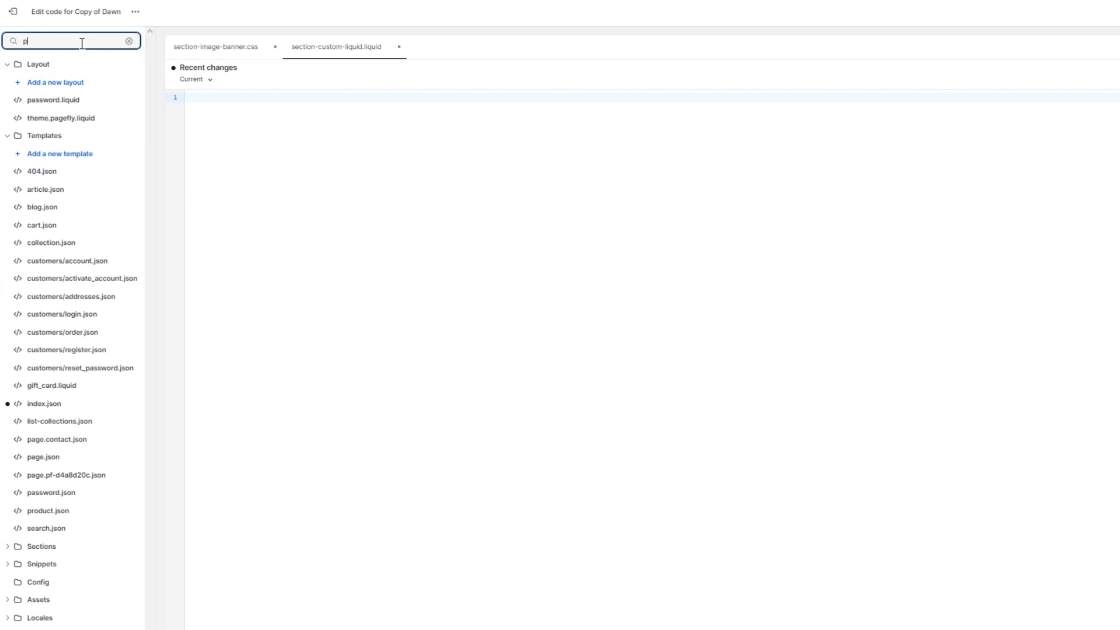
{"action": "type", "text": "roduct-card"}
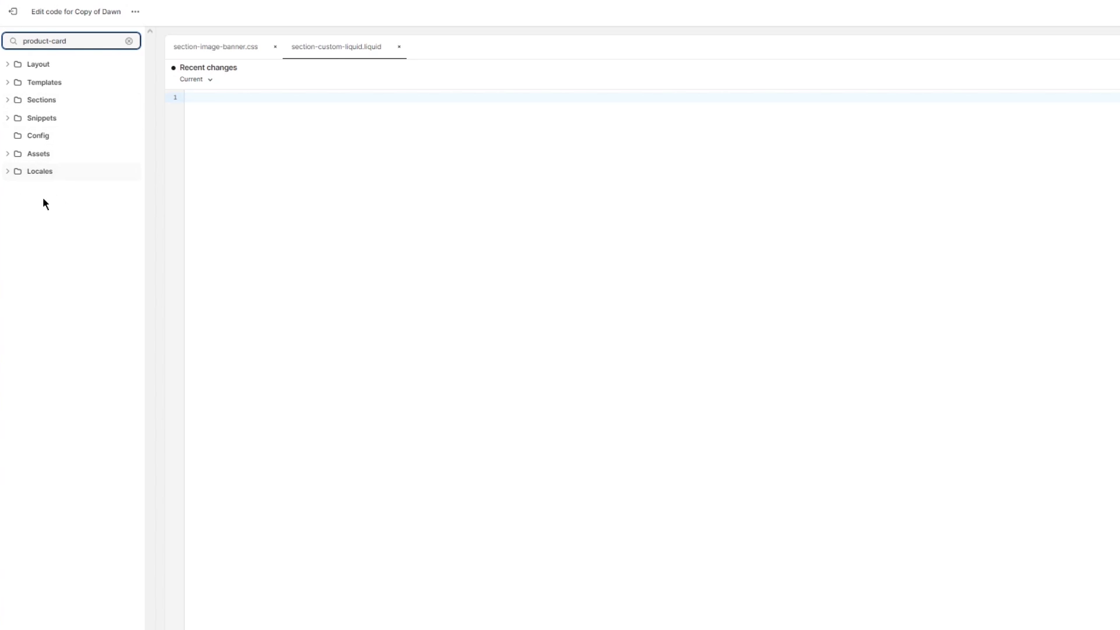
{"action": "mouse_move", "coordinate": [12, 119]}
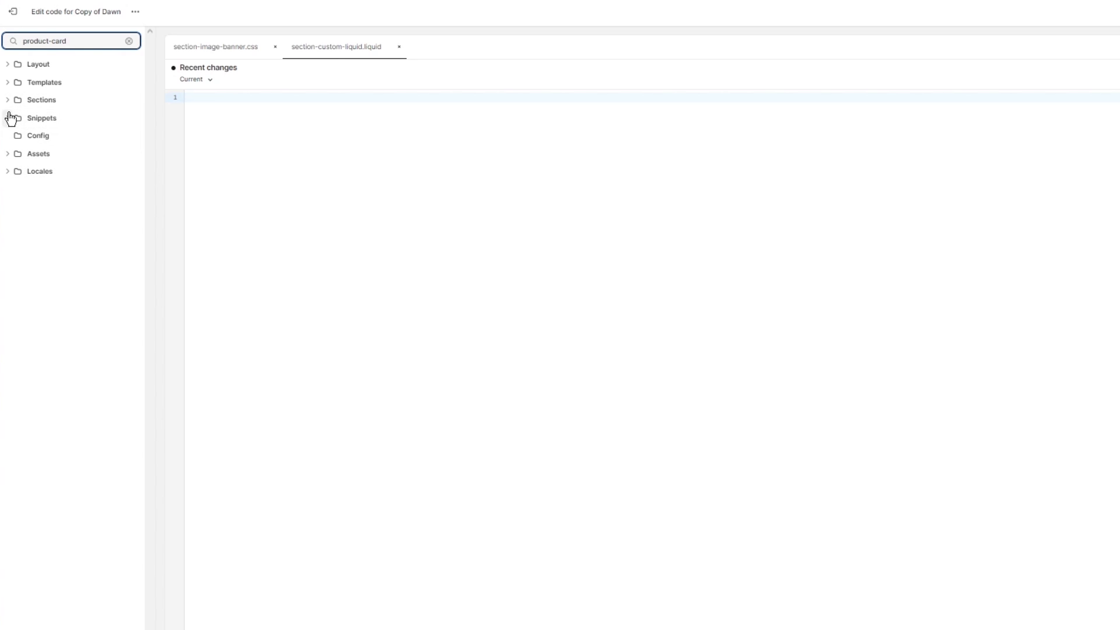
{"action": "left_click", "coordinate": [11, 118]}
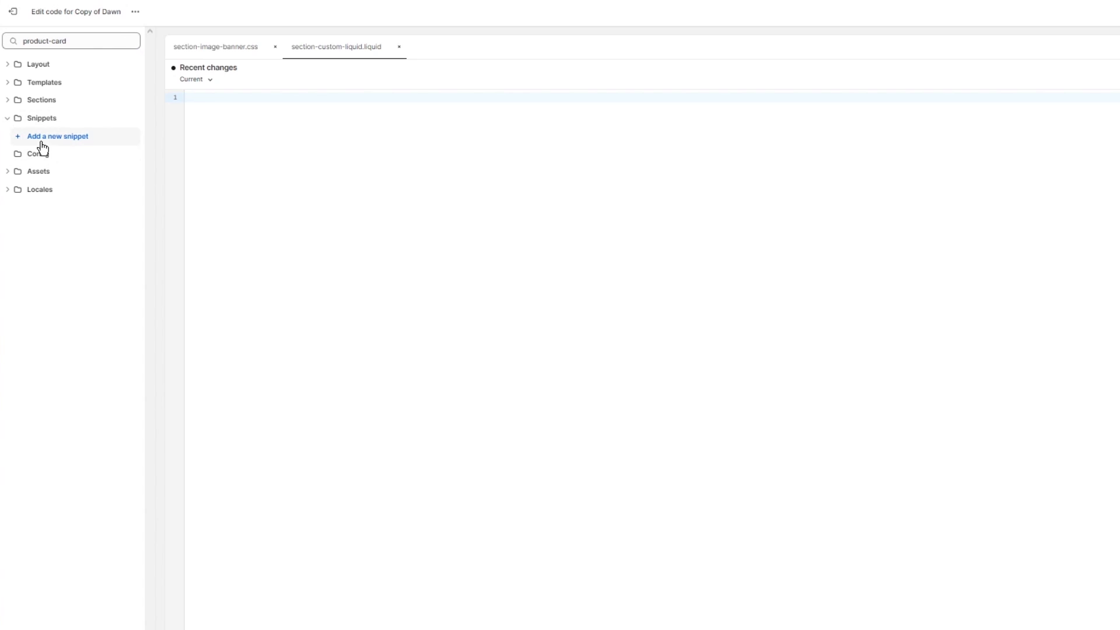
{"action": "left_click", "coordinate": [58, 136]}
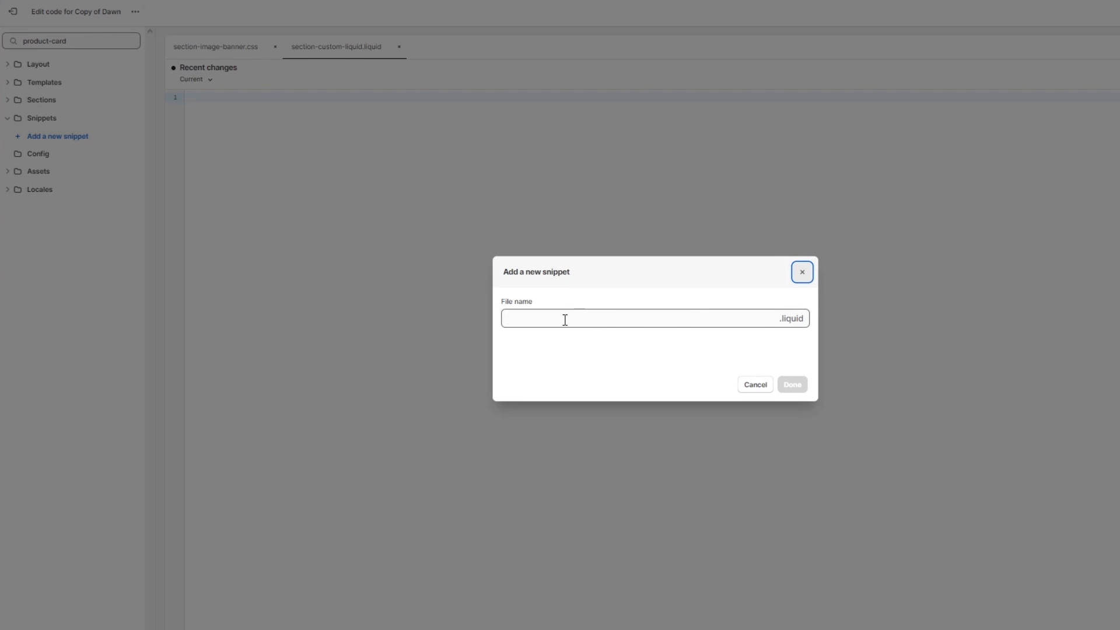
Create the product-card.liquid snippet and close section-custom-liquid.liquid.
{"action": "left_click", "coordinate": [566, 319]}
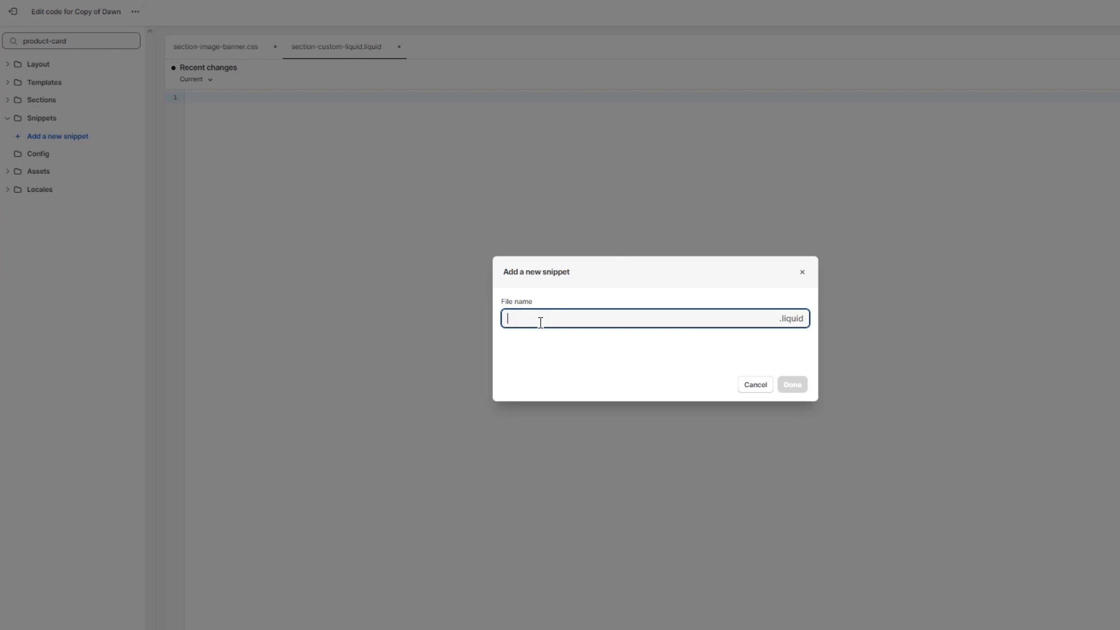
{"action": "type", "text": "product-card"}
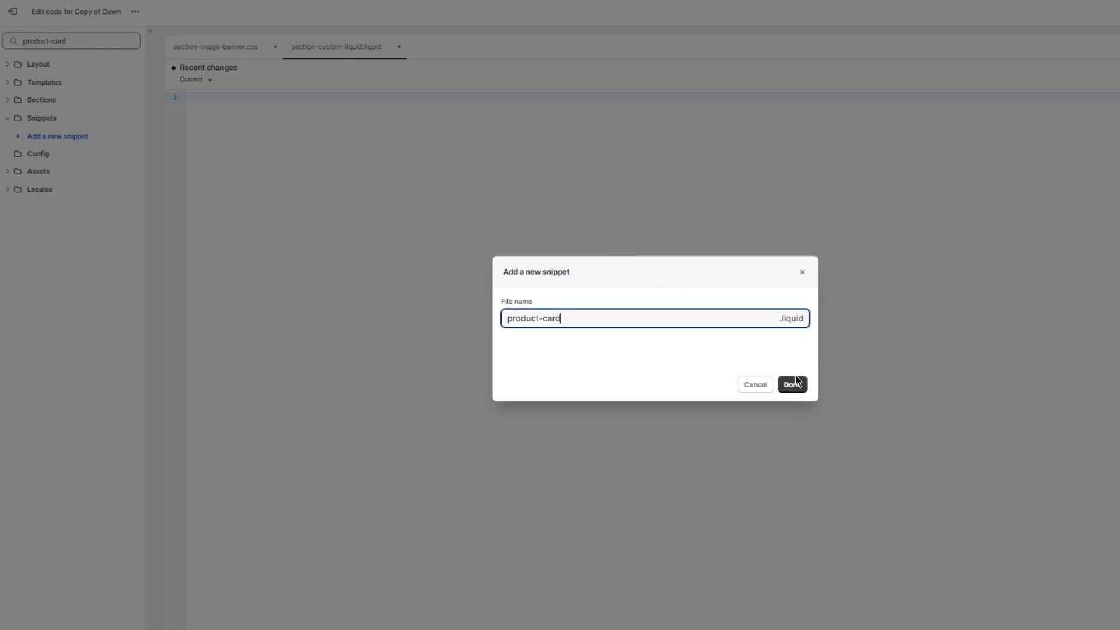
{"action": "left_click", "coordinate": [793, 385]}
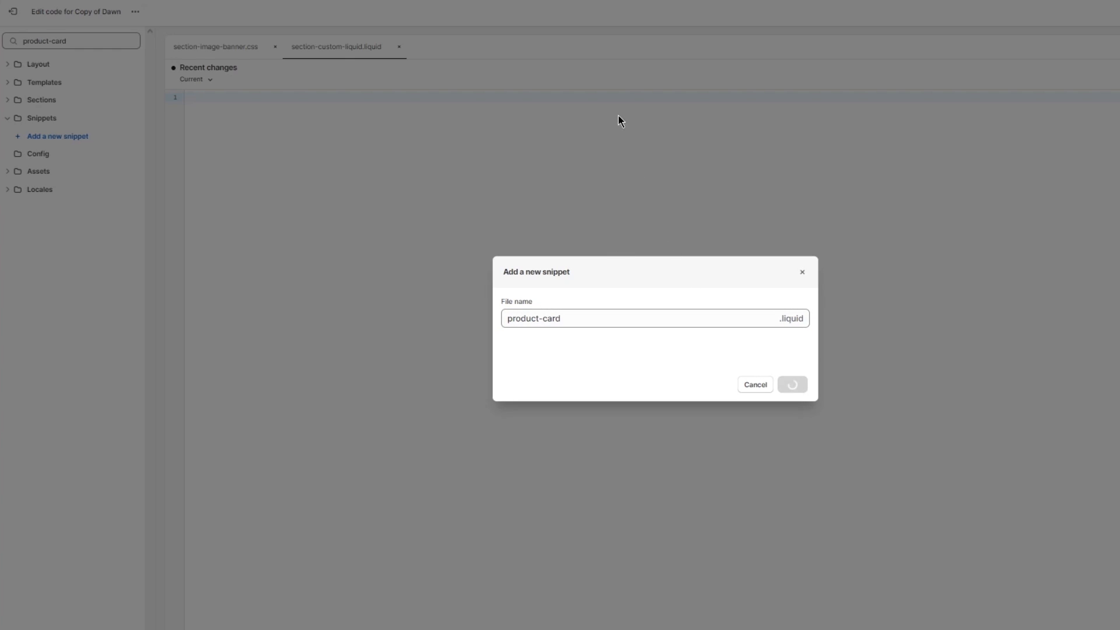
{"action": "left_click", "coordinate": [793, 385]}
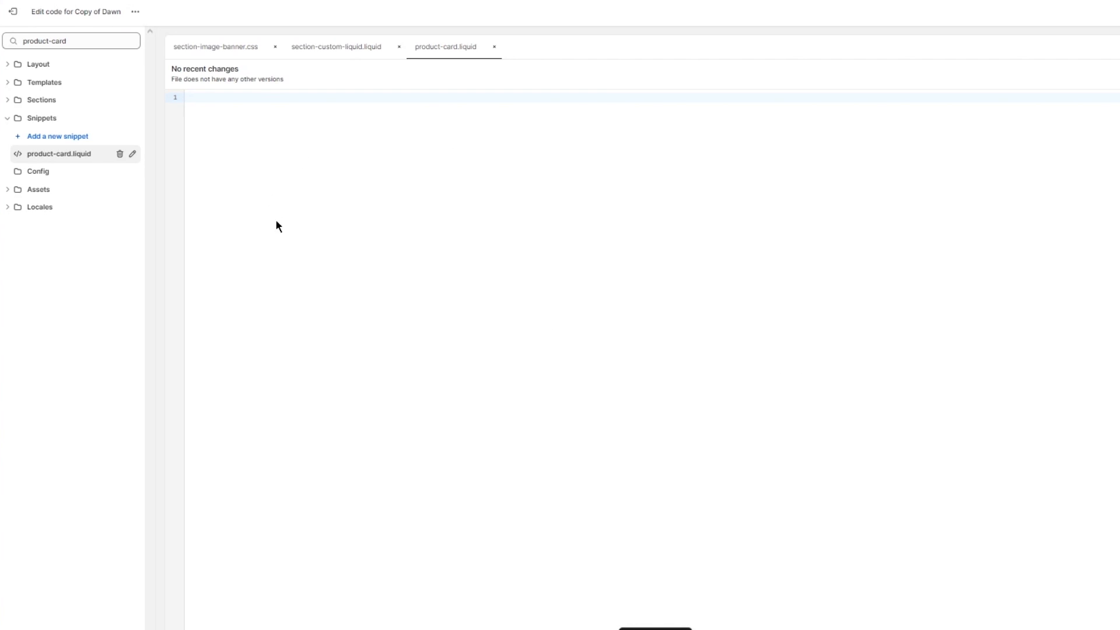
{"action": "mouse_move", "coordinate": [400, 46]}
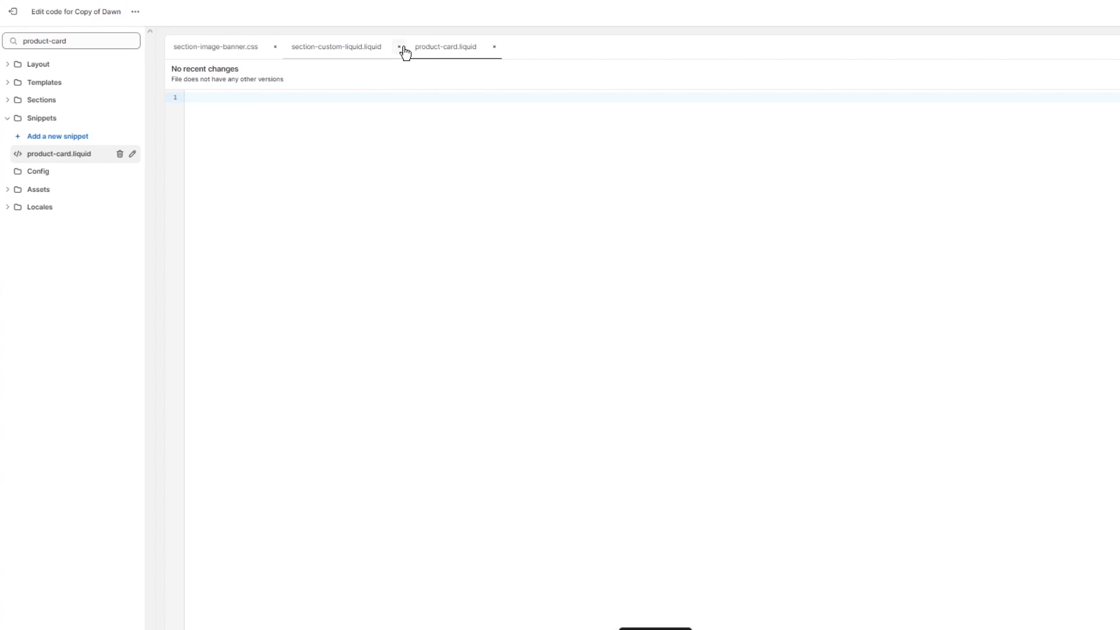
{"action": "left_click", "coordinate": [398, 46]}
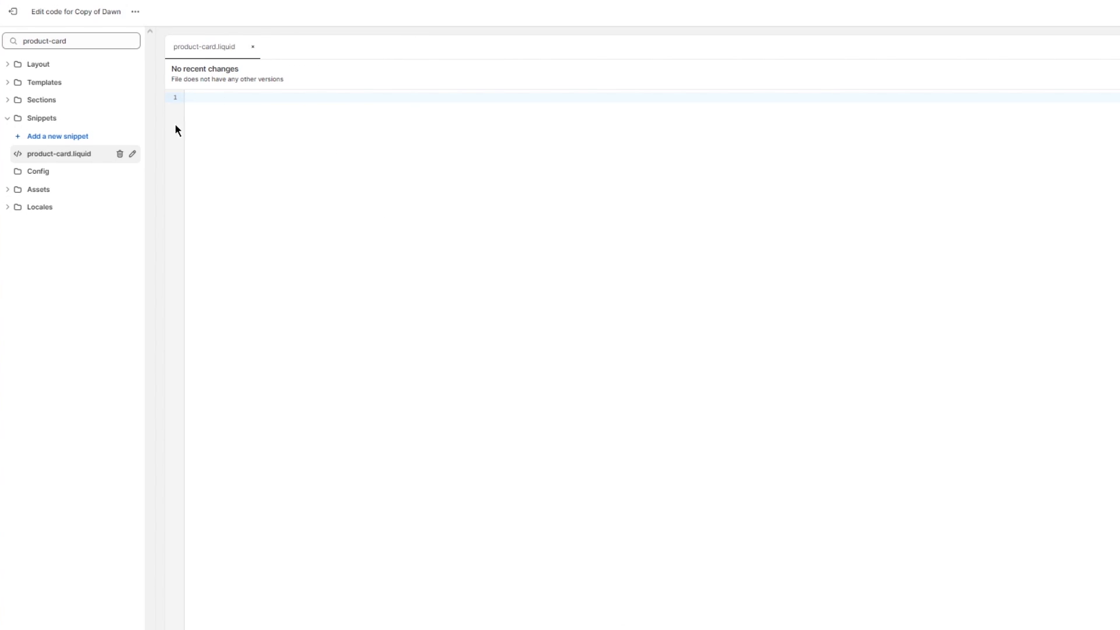
{"action": "mouse_move", "coordinate": [63, 156]}
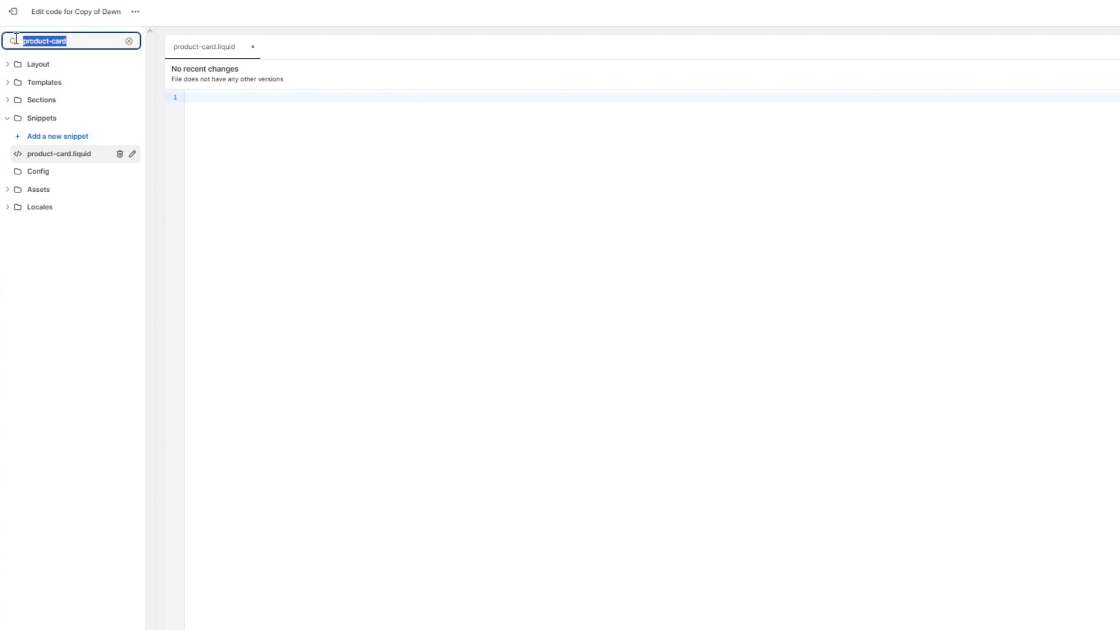
Clear the file search, collapse Templates, and scroll the snippets list to product-card.liquid.
{"action": "left_click", "coordinate": [126, 41]}
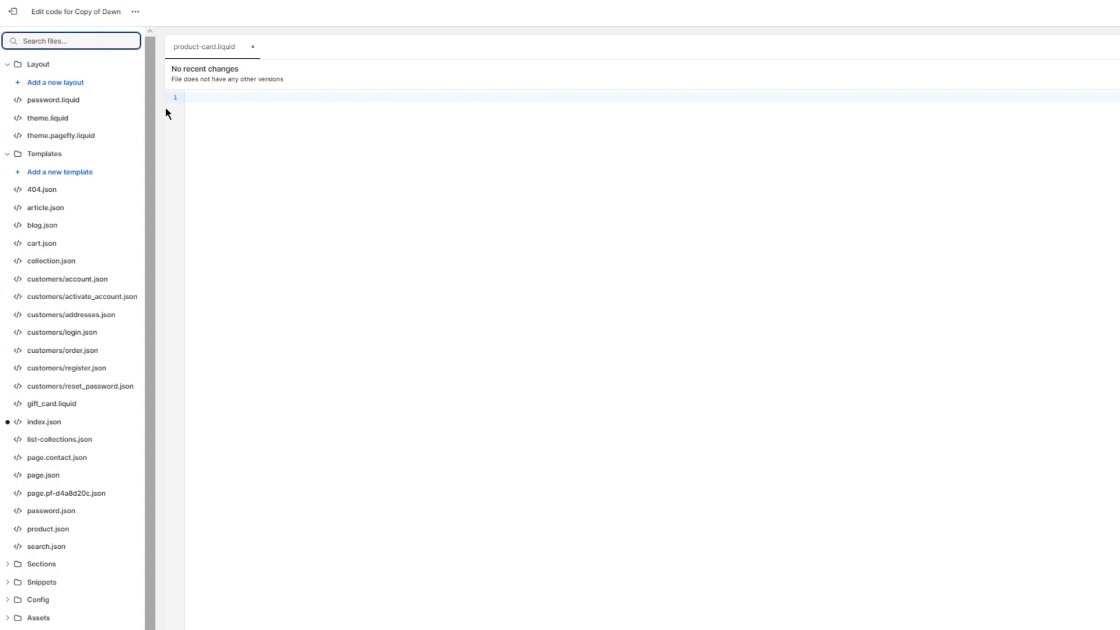
{"action": "mouse_move", "coordinate": [68, 185]}
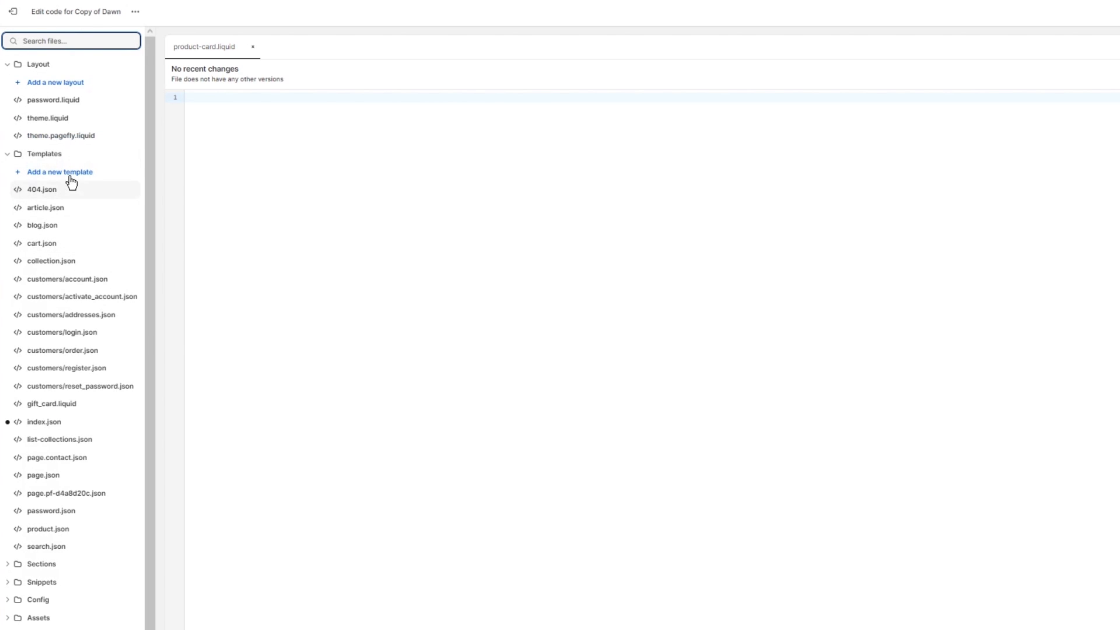
{"action": "left_click", "coordinate": [10, 64]}
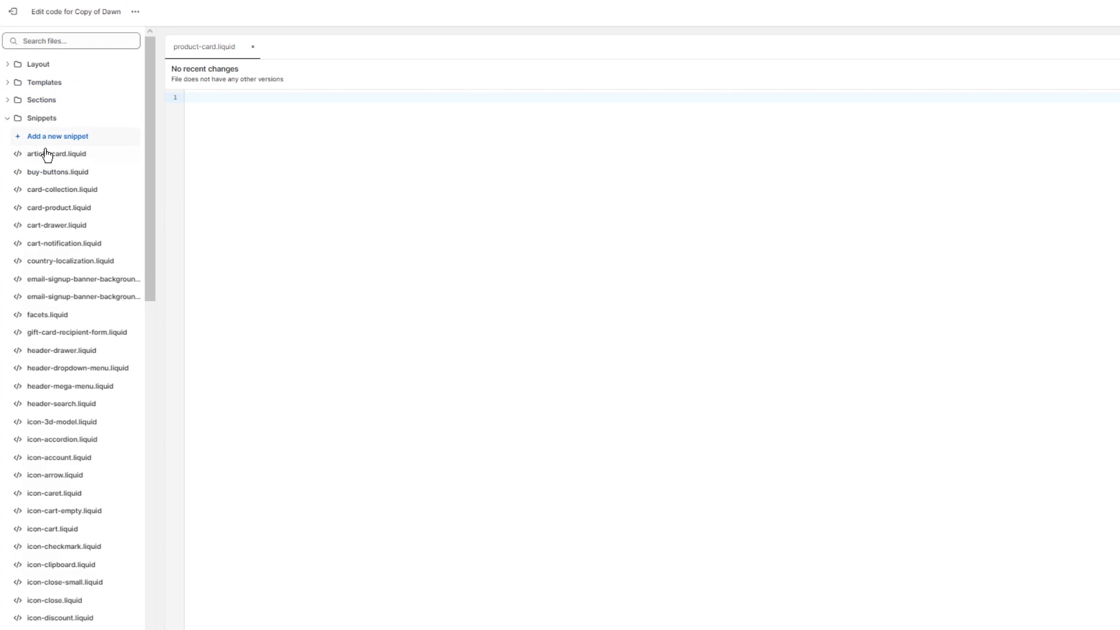
{"action": "scroll", "scroll_direction": "down", "scroll_amount": 3}
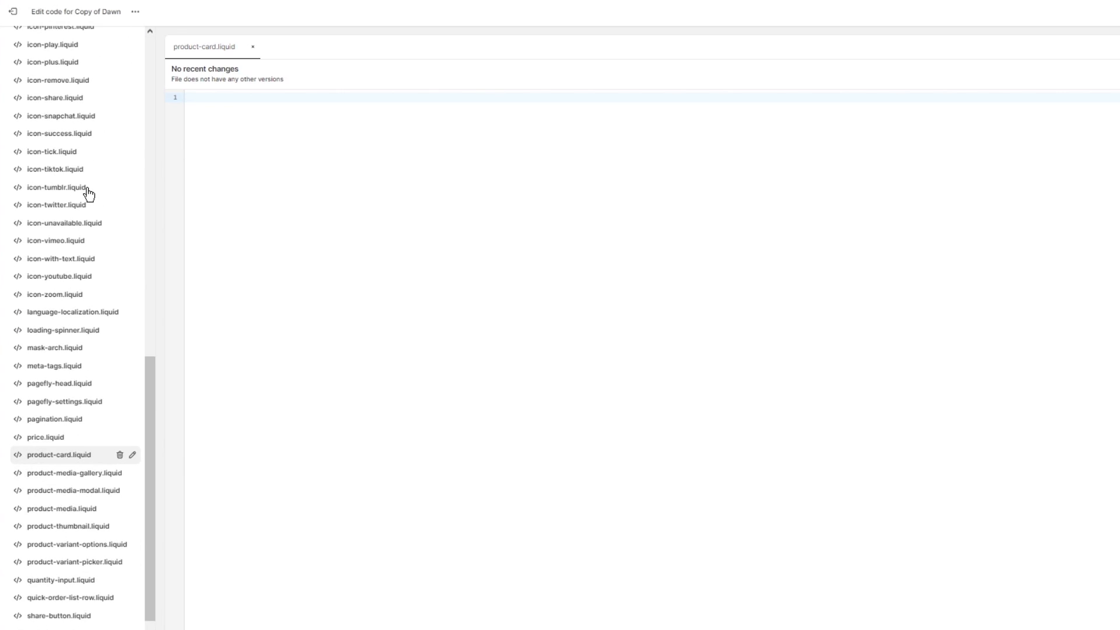
{"action": "scroll", "scroll_direction": "down", "scroll_amount": 3}
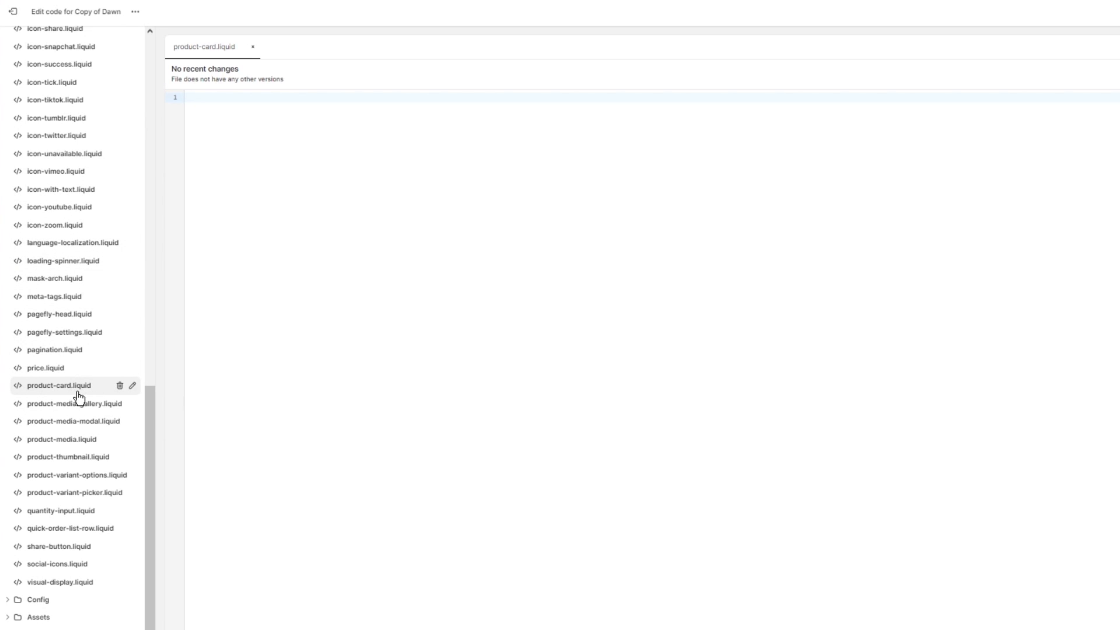
{"action": "mouse_move", "coordinate": [81, 446]}
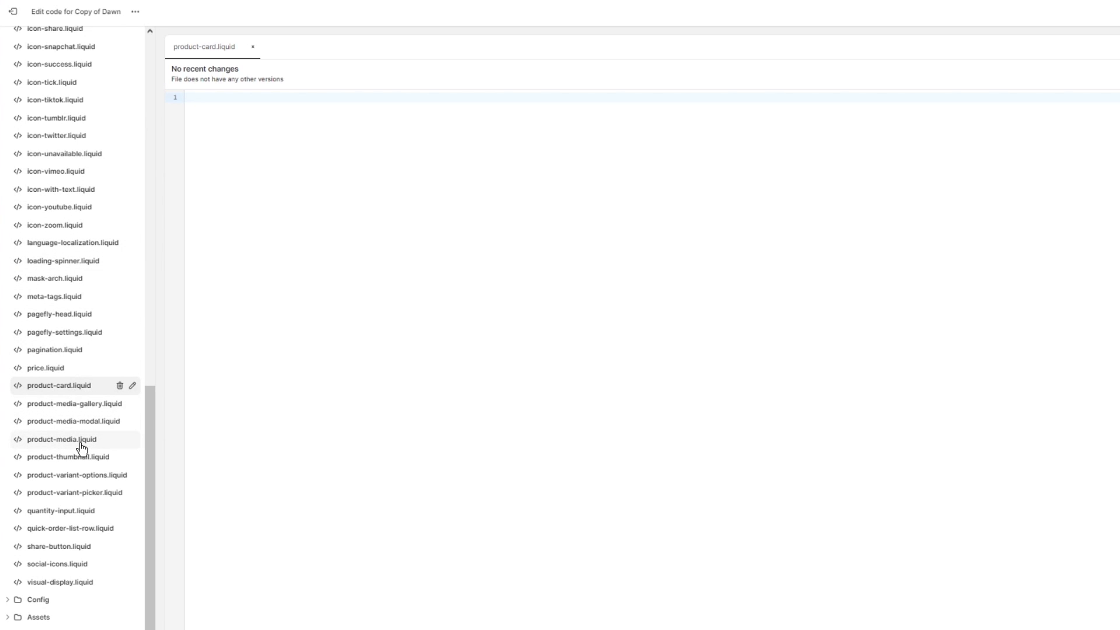
Open the product-media.liquid snippet and scroll through its media-rendering code.
{"action": "left_click", "coordinate": [64, 440]}
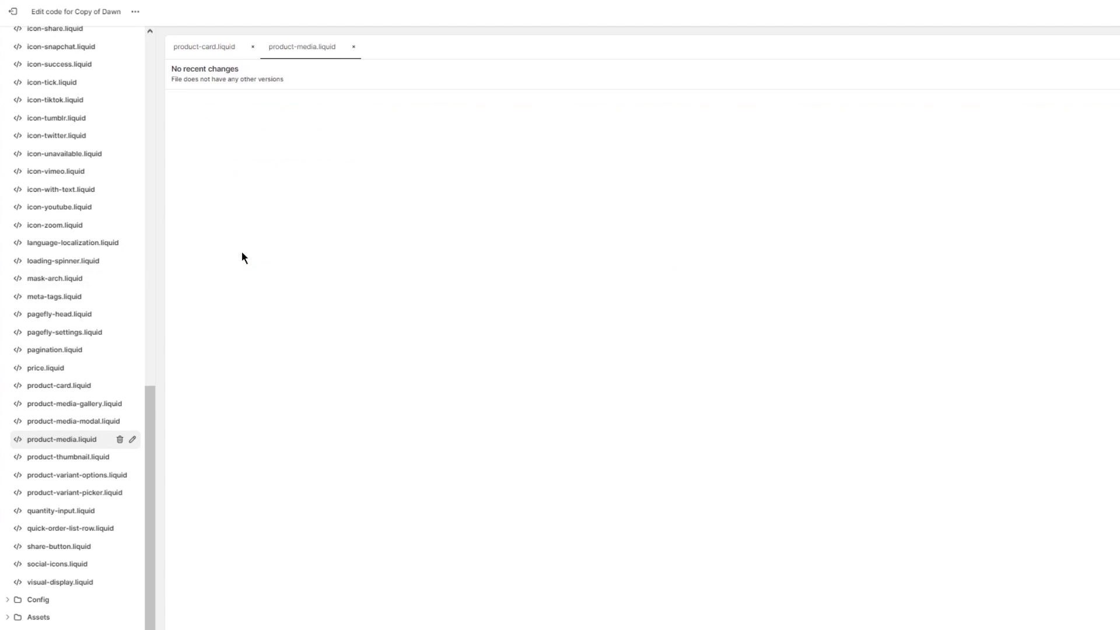
{"action": "left_click", "coordinate": [63, 438]}
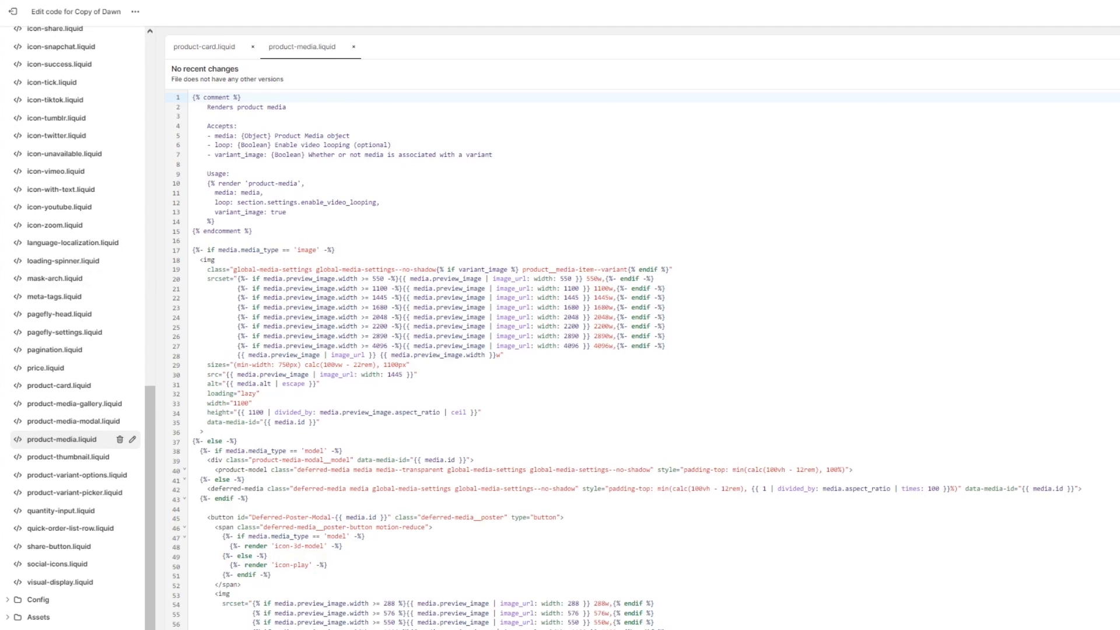
{"action": "scroll", "scroll_direction": "down", "scroll_amount": 3}
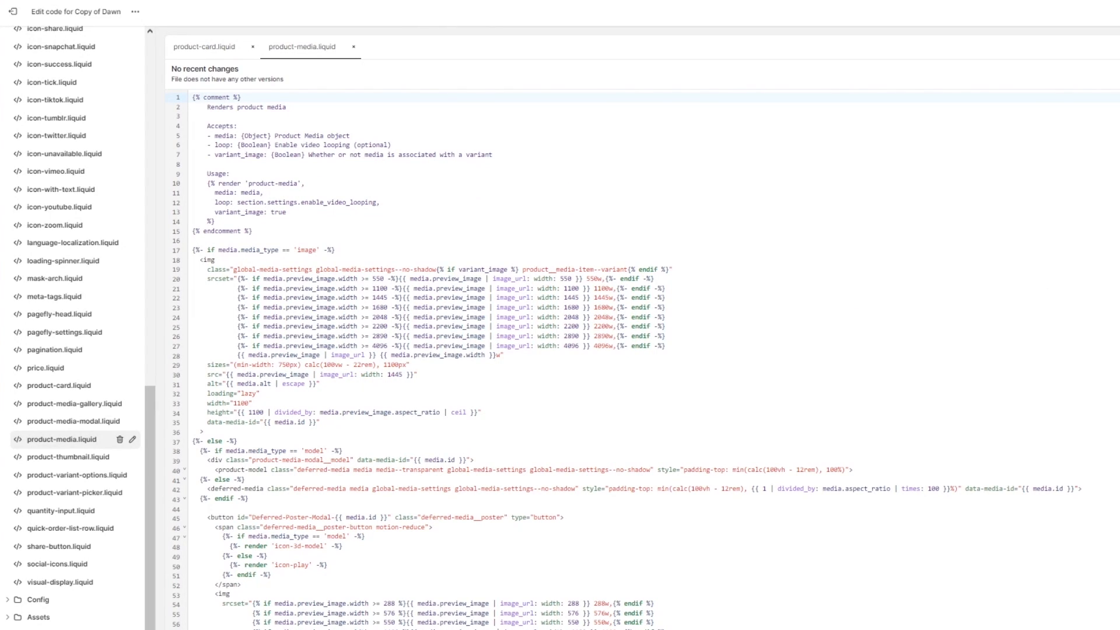
{"action": "mouse_move", "coordinate": [88, 400]}
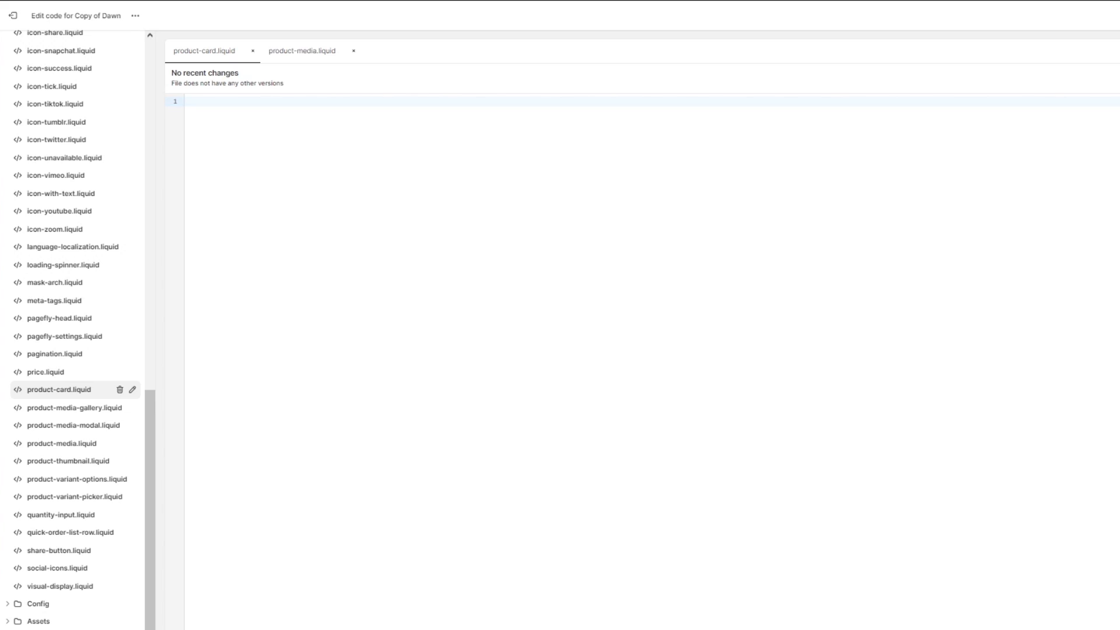
{"action": "mouse_move", "coordinate": [304, 162]}
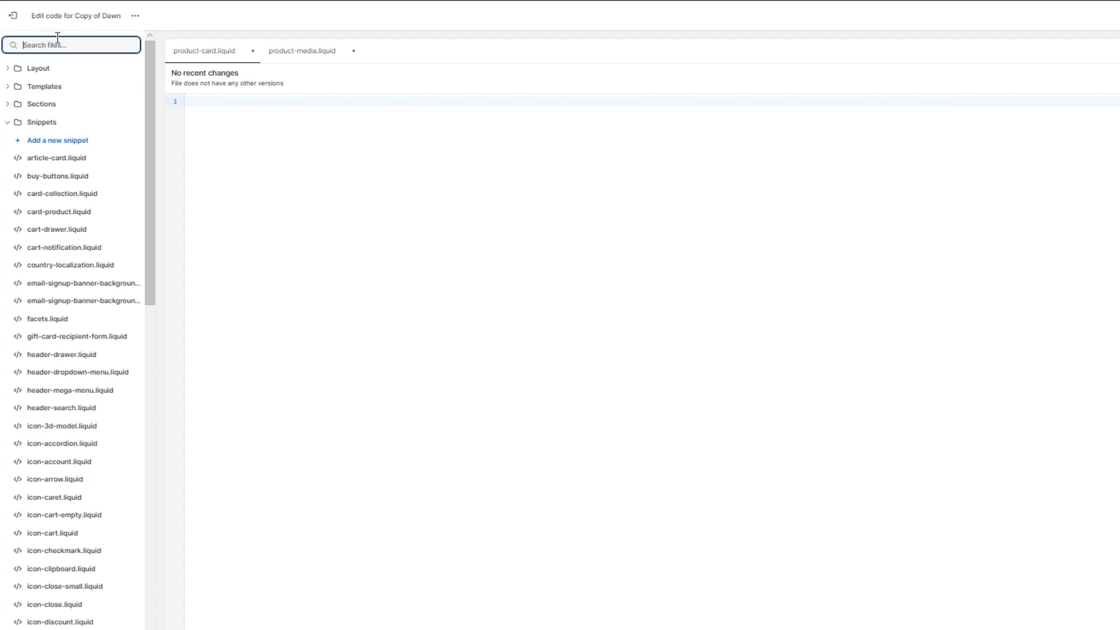
Find and open card-product.liquid, closing the product-card.liquid and product-media.liquid tabs.
{"action": "type", "text": "cart"}
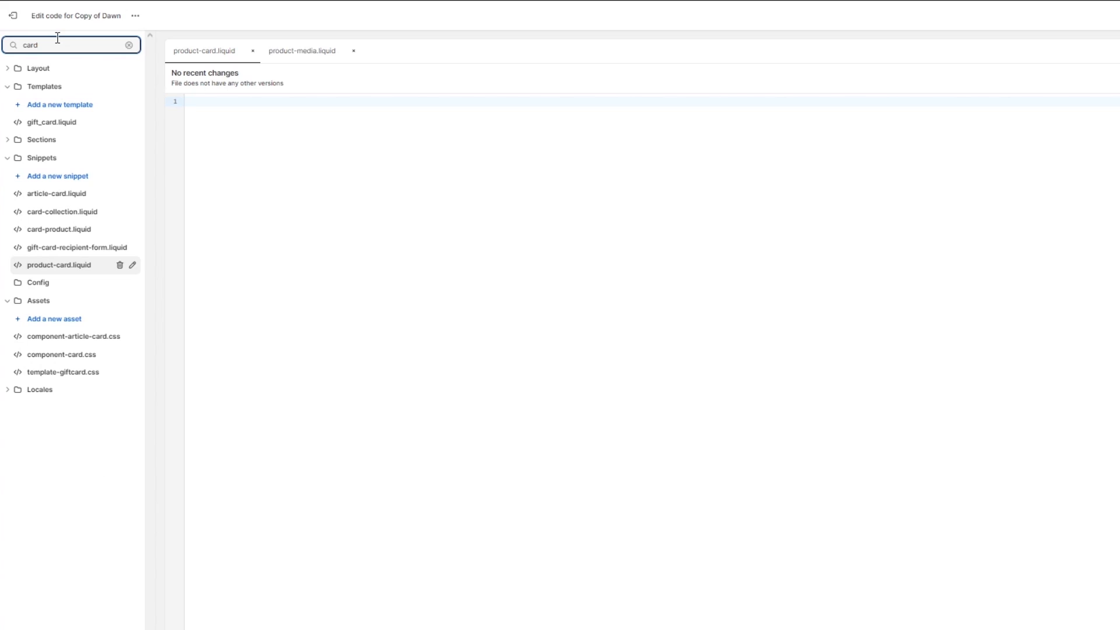
{"action": "left_click", "coordinate": [56, 229]}
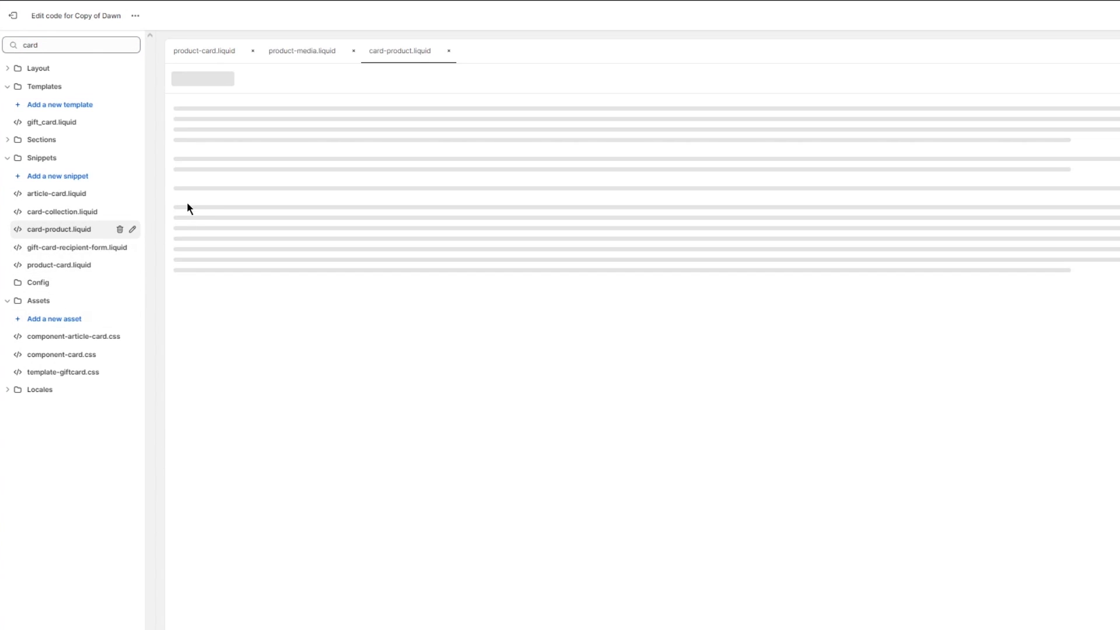
{"action": "mouse_move", "coordinate": [906, 381]}
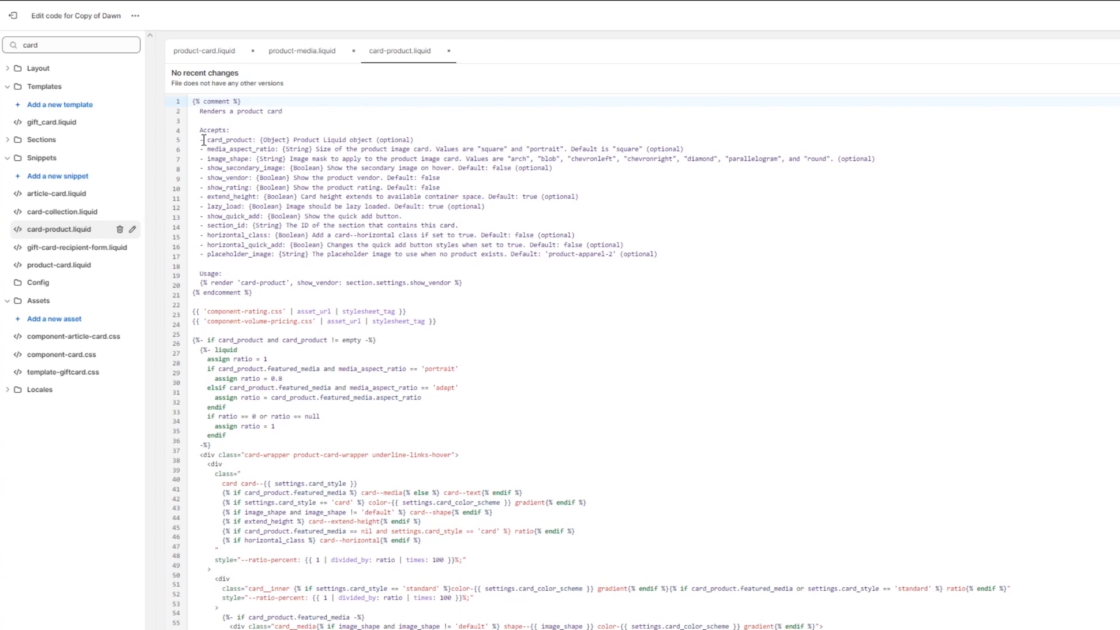
{"action": "mouse_move", "coordinate": [821, 242]}
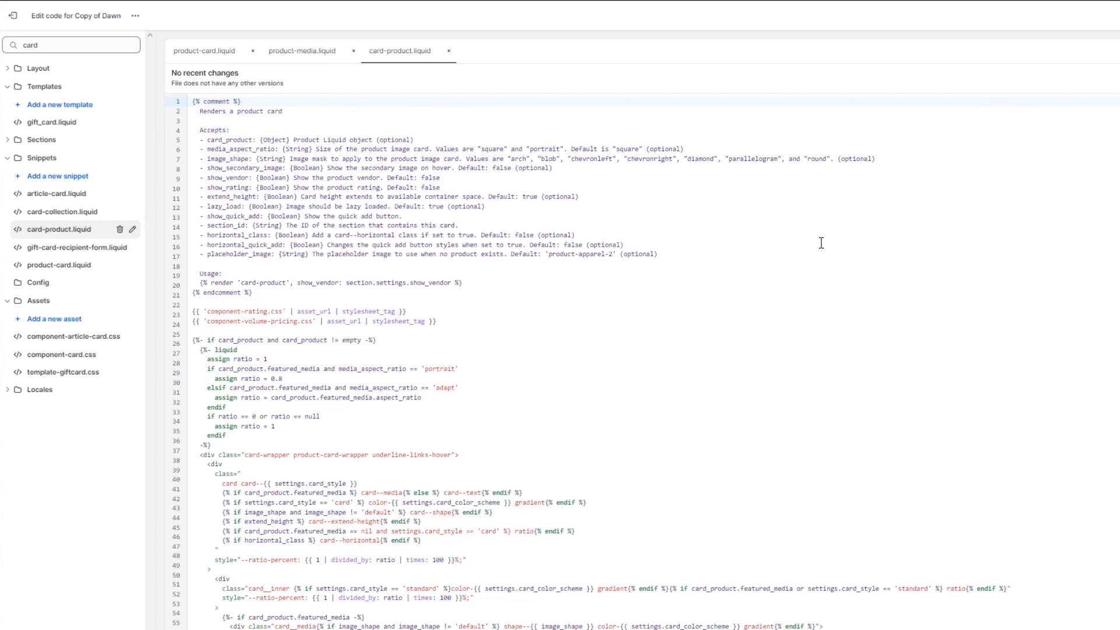
{"action": "mouse_move", "coordinate": [851, 289]}
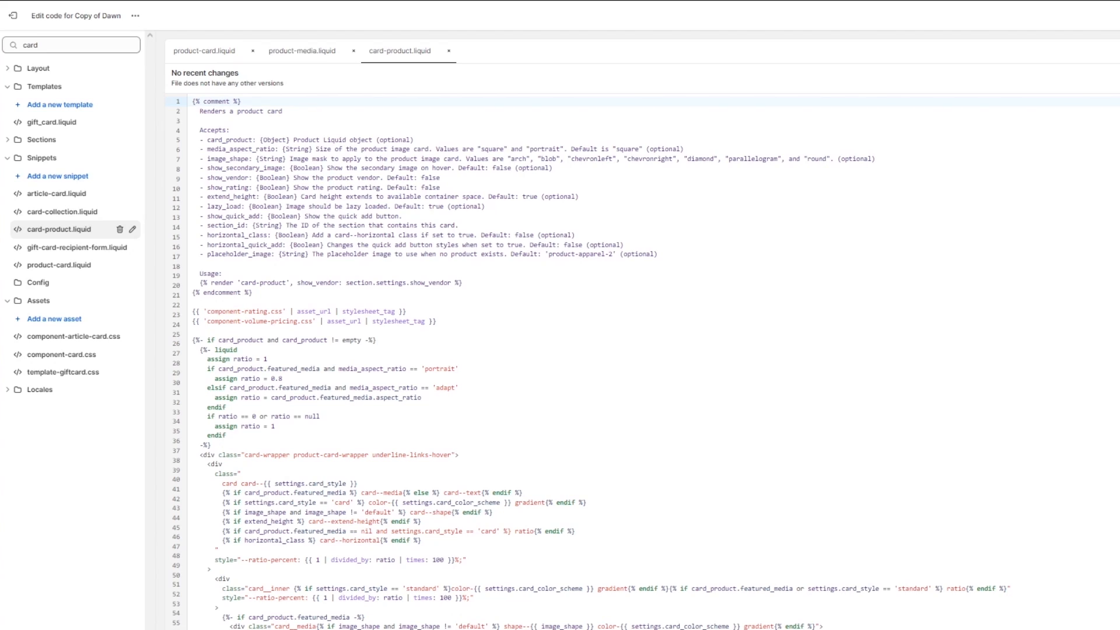
{"action": "mouse_move", "coordinate": [223, 238]}
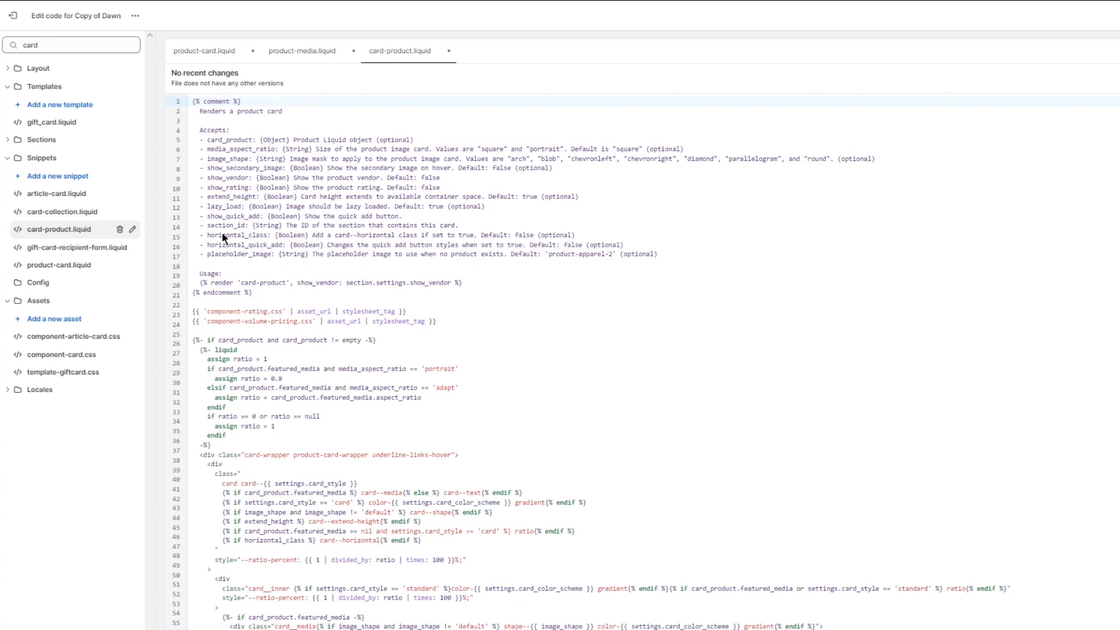
{"action": "mouse_move", "coordinate": [401, 63]}
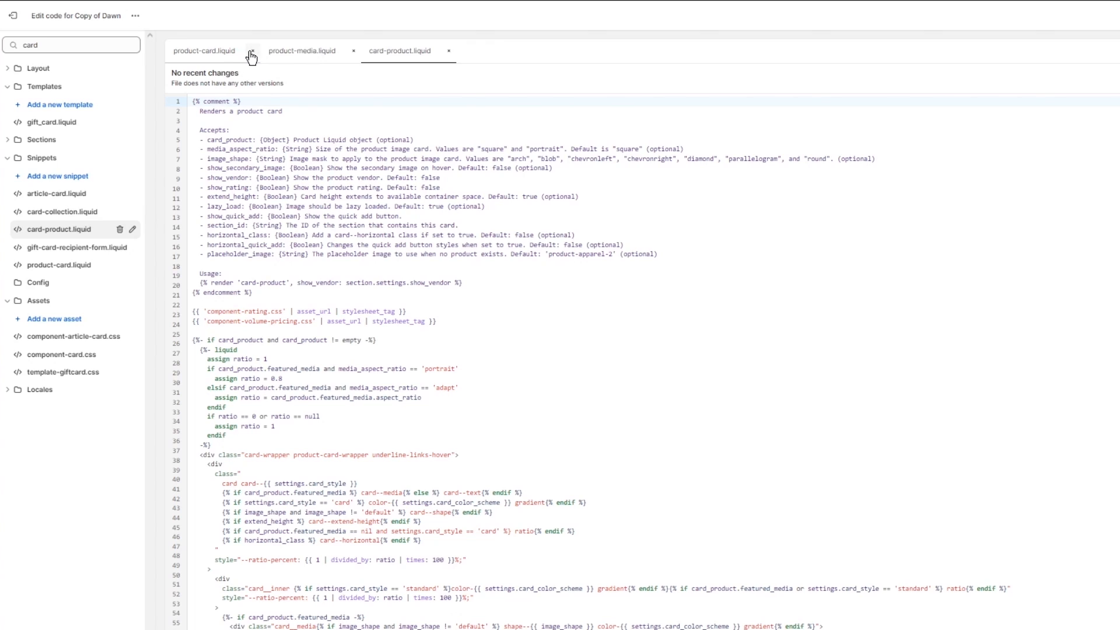
{"action": "left_click", "coordinate": [254, 51]}
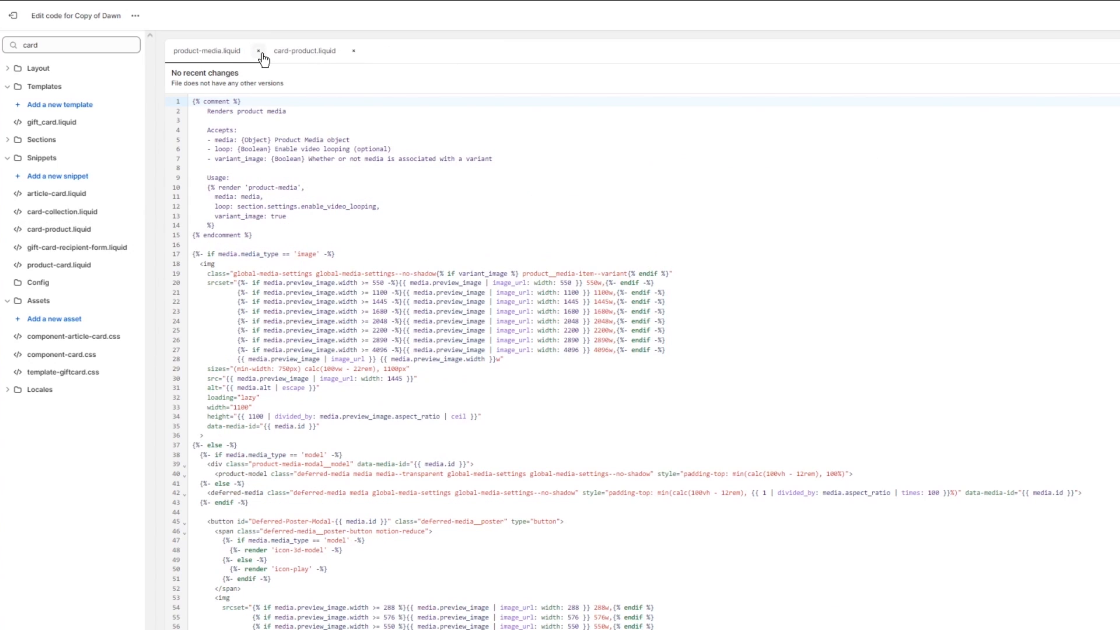
{"action": "left_click", "coordinate": [258, 50]}
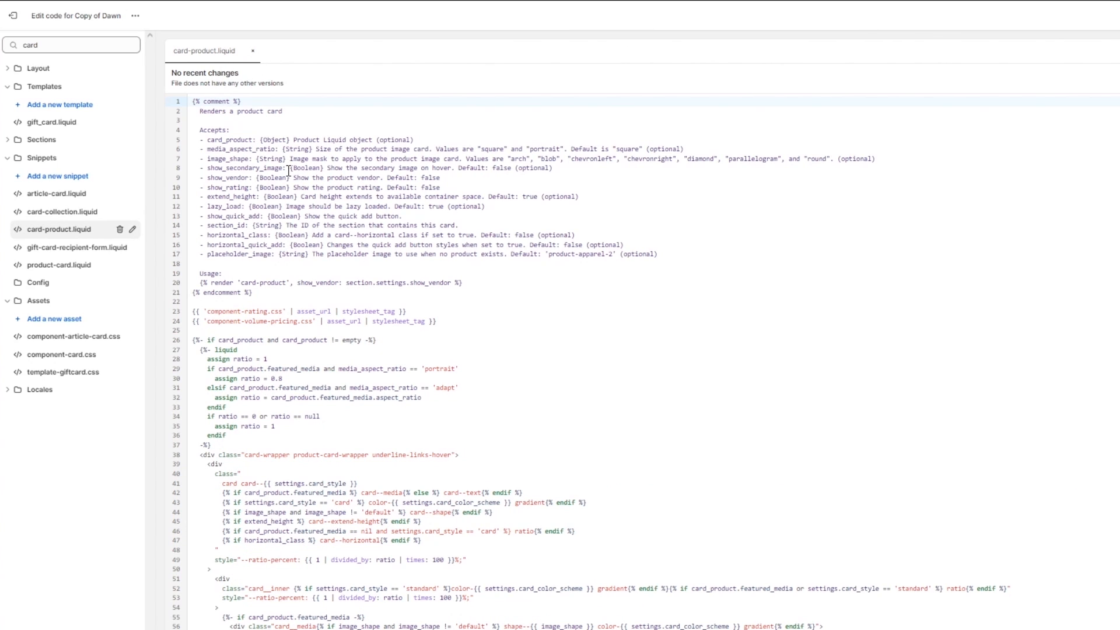
{"action": "mouse_move", "coordinate": [442, 206]}
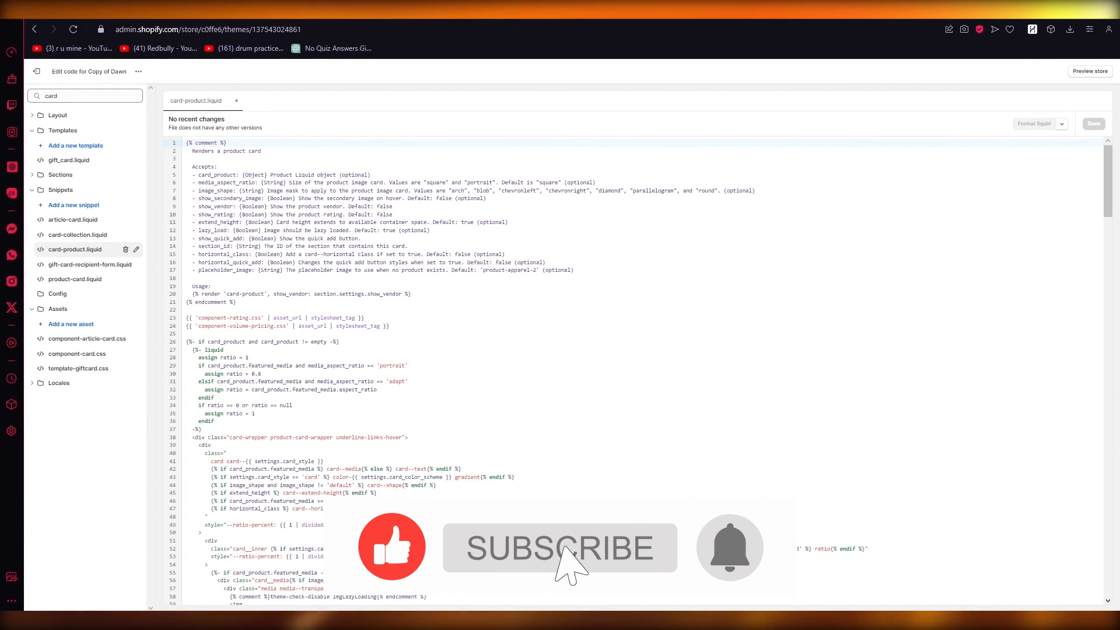
{"action": "left_click", "coordinate": [560, 548]}
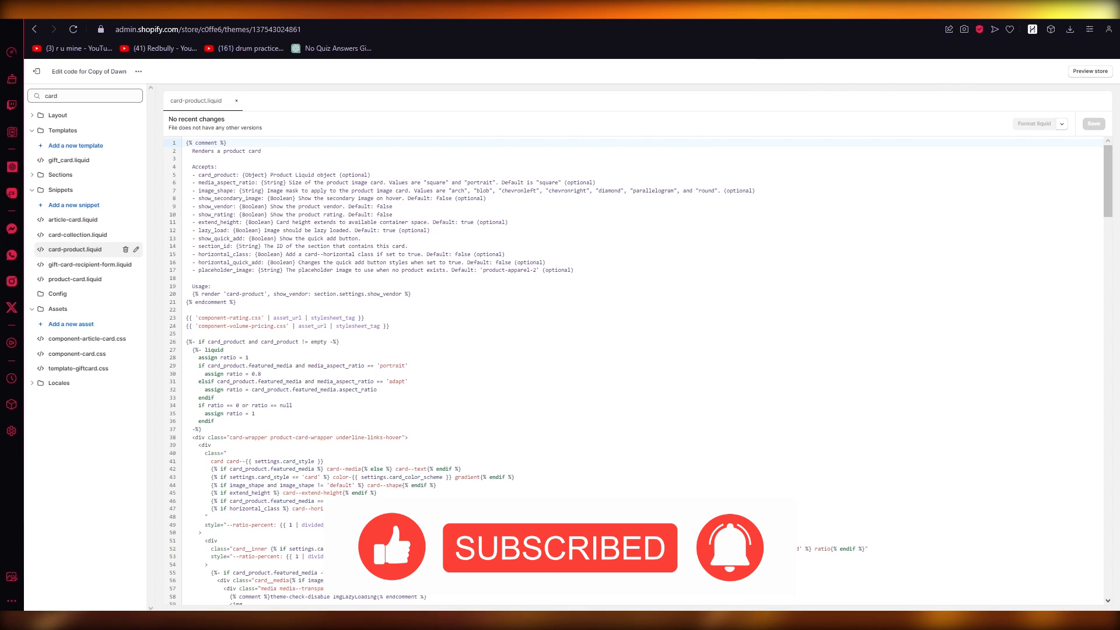